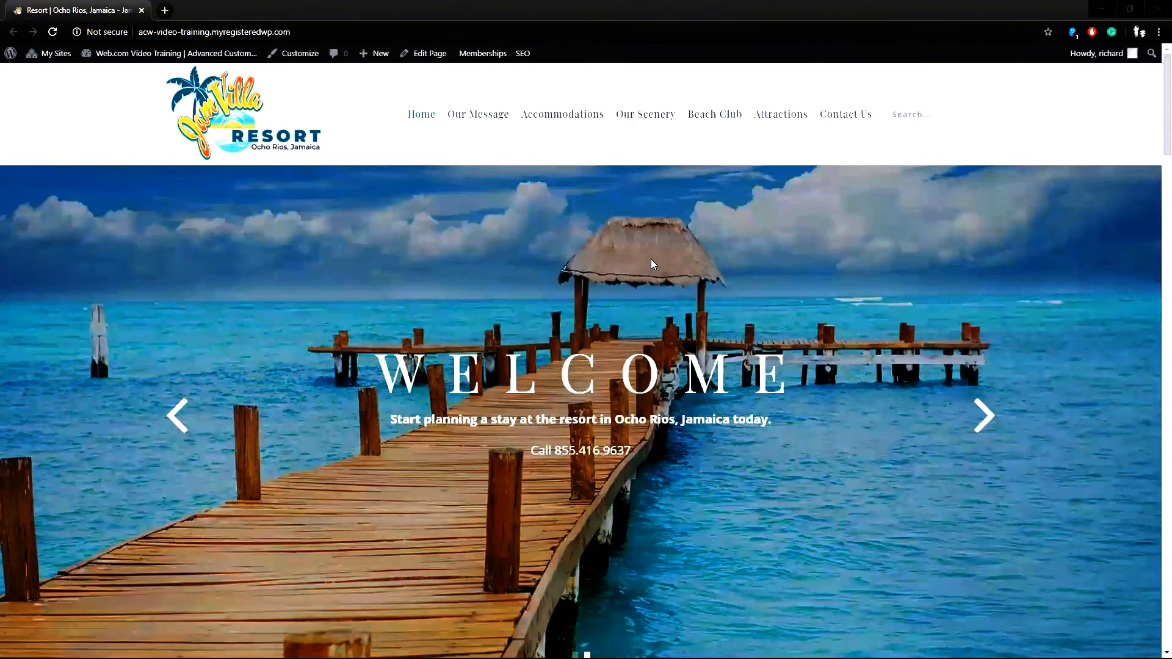
mouse_move(156, 58)
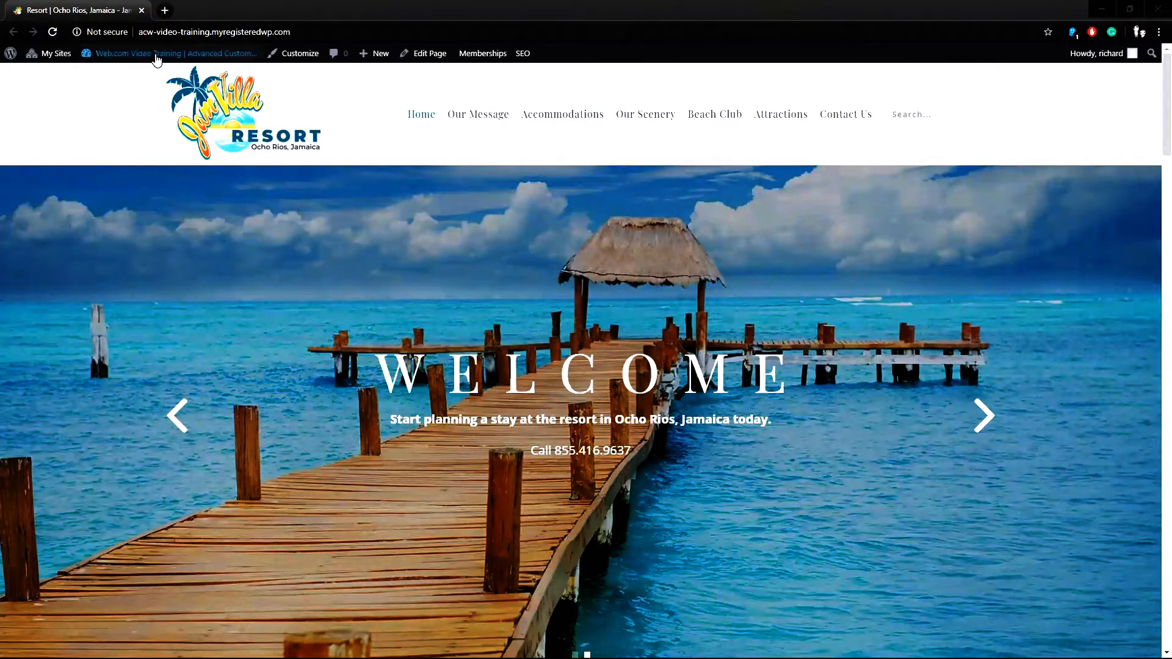
- Go from the resort homepage to Dashboard via the site-name admin bar menu
left_click(159, 53)
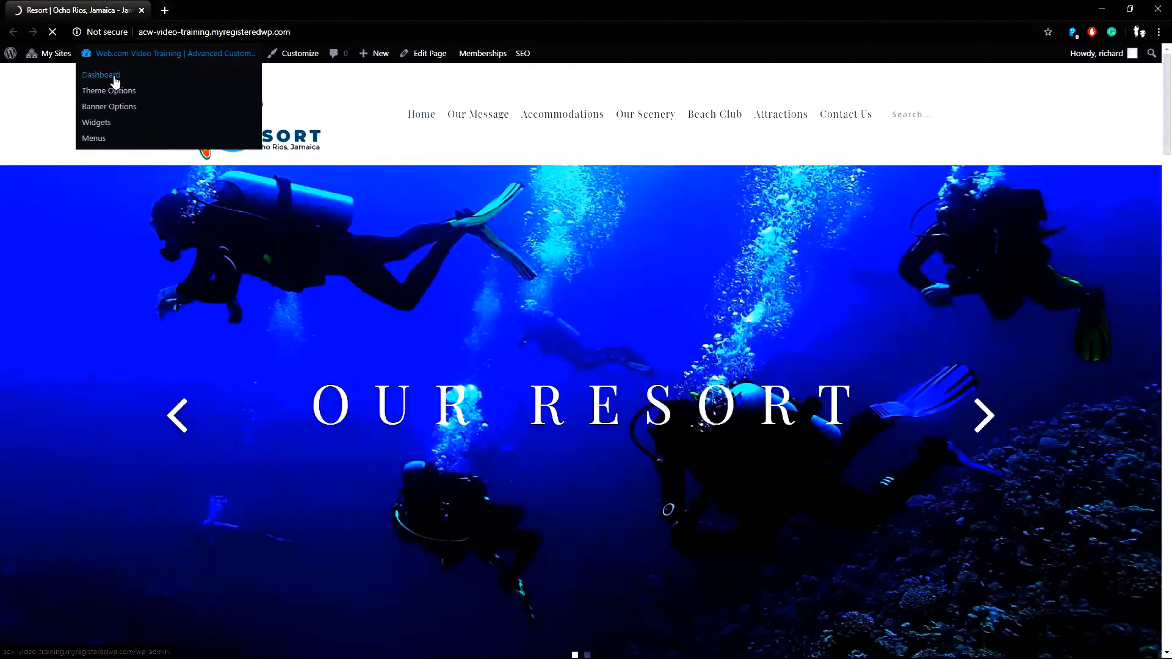
left_click(101, 74)
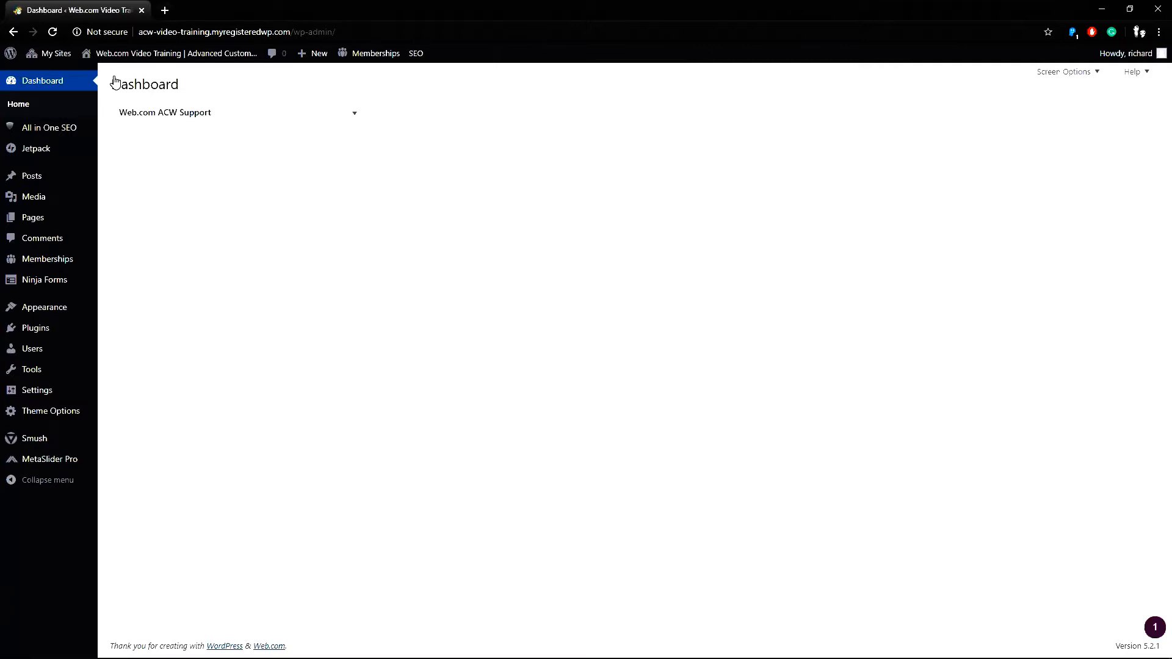
mouse_move(170, 233)
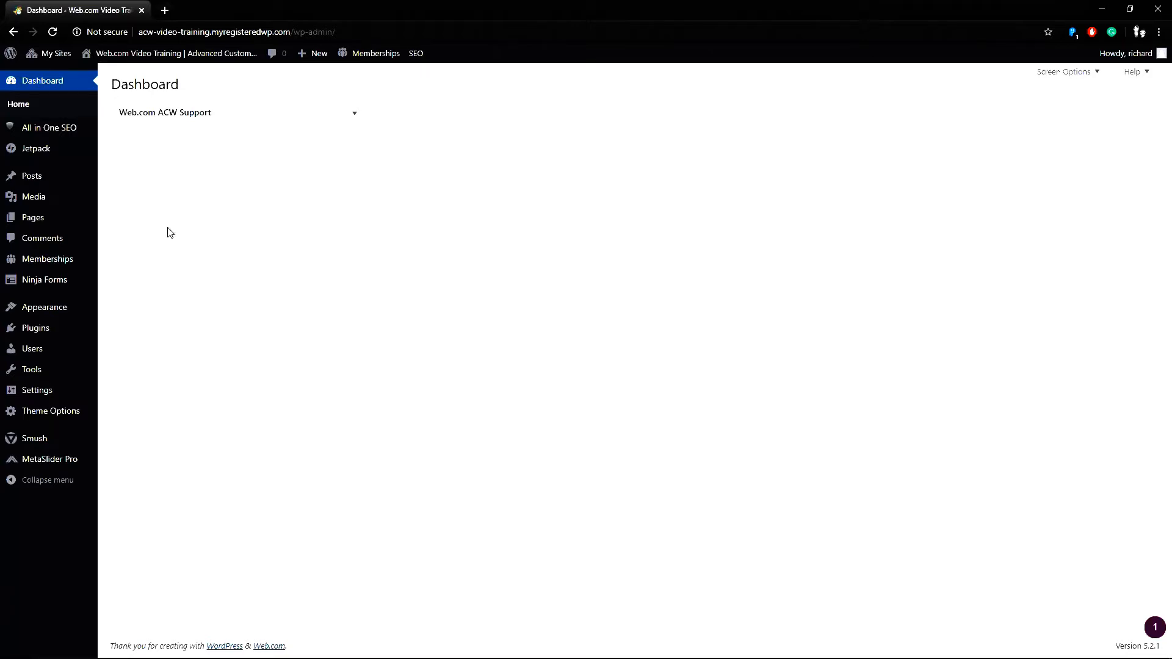
mouse_move(44, 279)
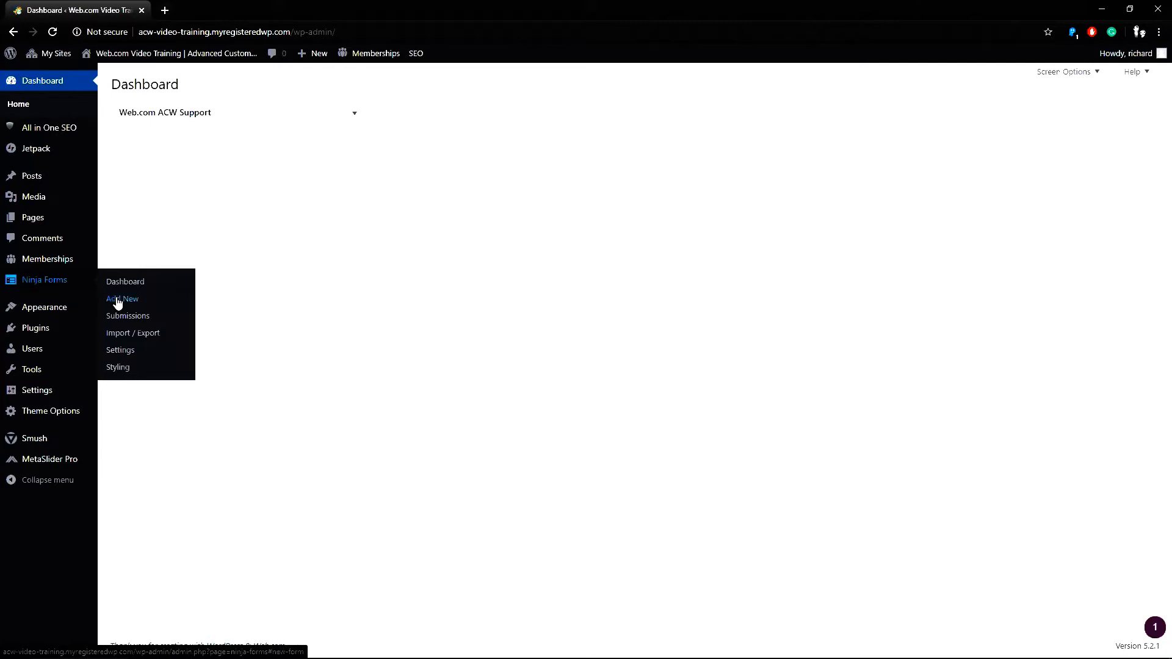
- Choose Add New under Ninja Forms in the admin sidebar
left_click(122, 298)
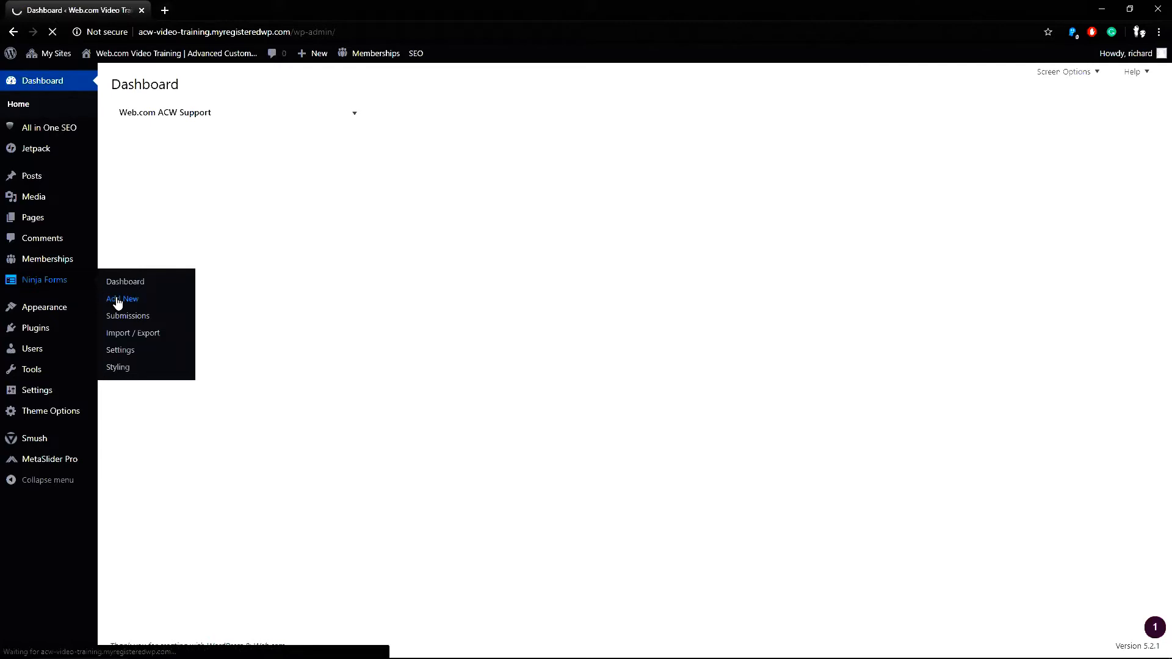
left_click(122, 298)
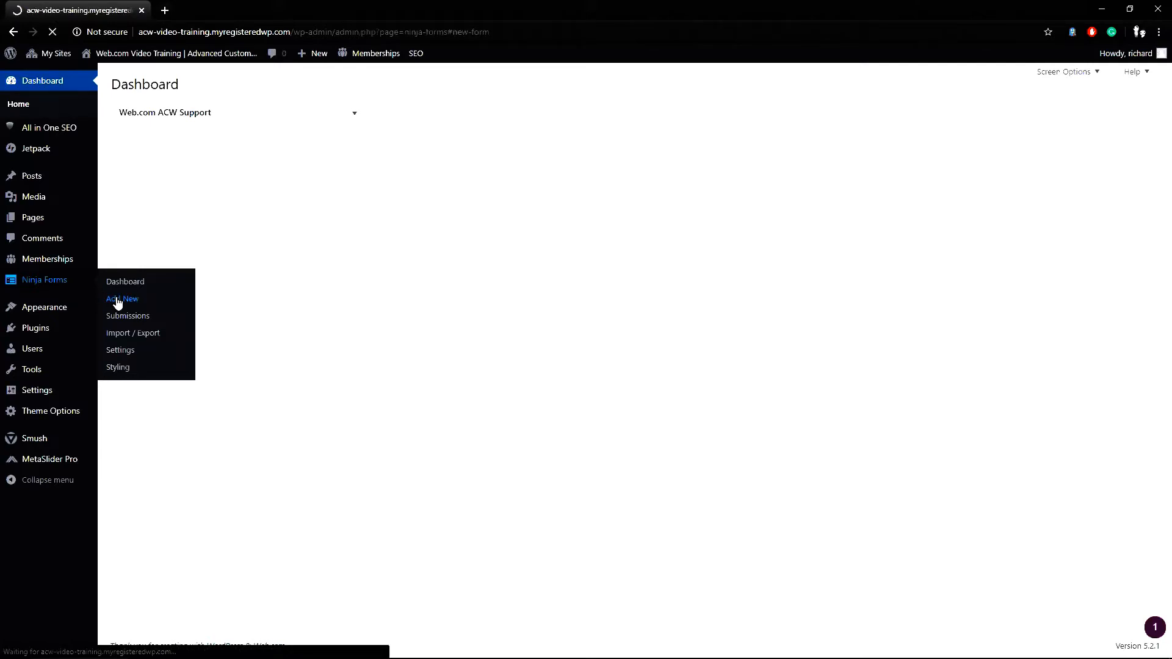
left_click(122, 299)
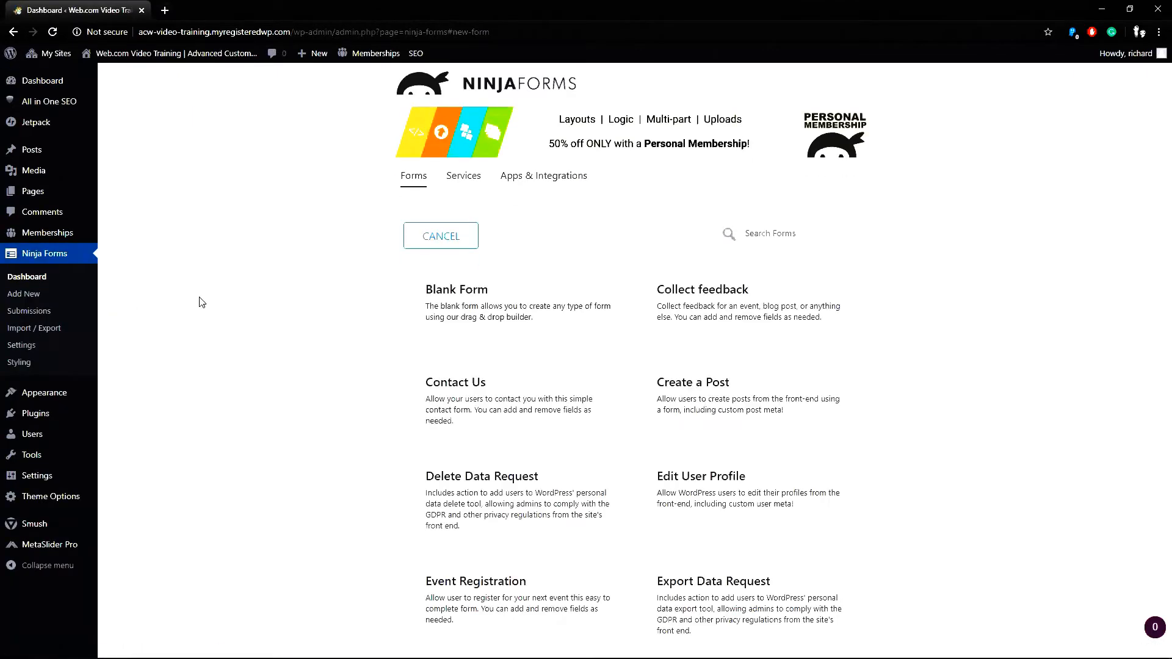
mouse_move(1070, 293)
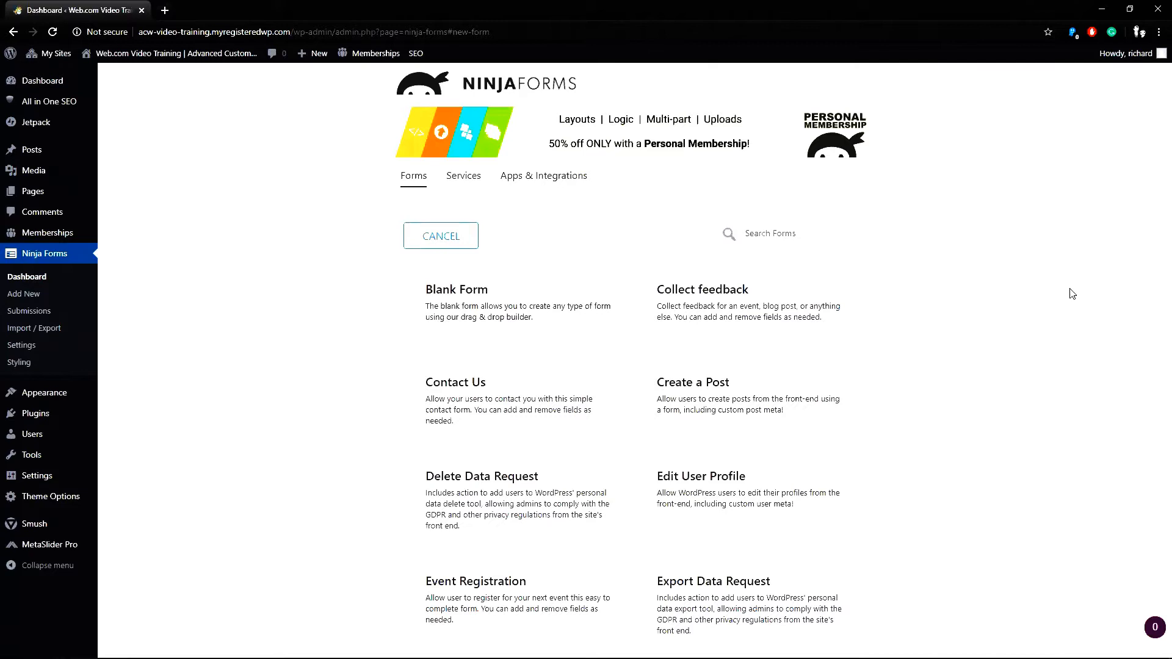
- Browse the form templates and pick the Blank Form tile
scroll("down", 3)
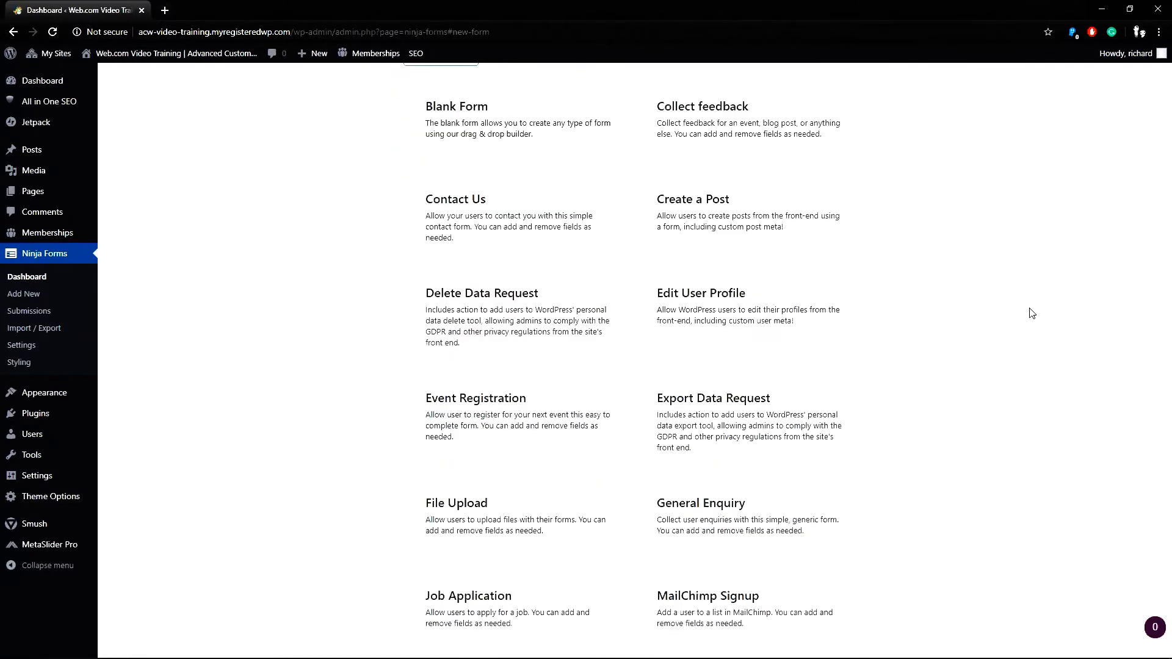
scroll("down", 3)
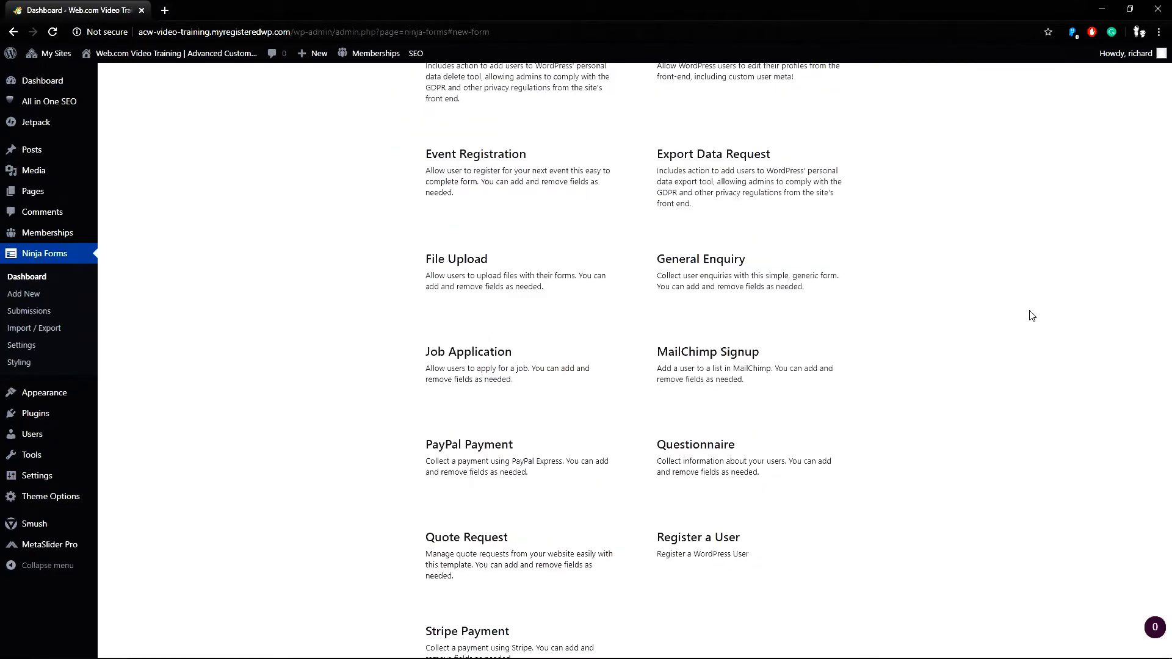
scroll("down", 3)
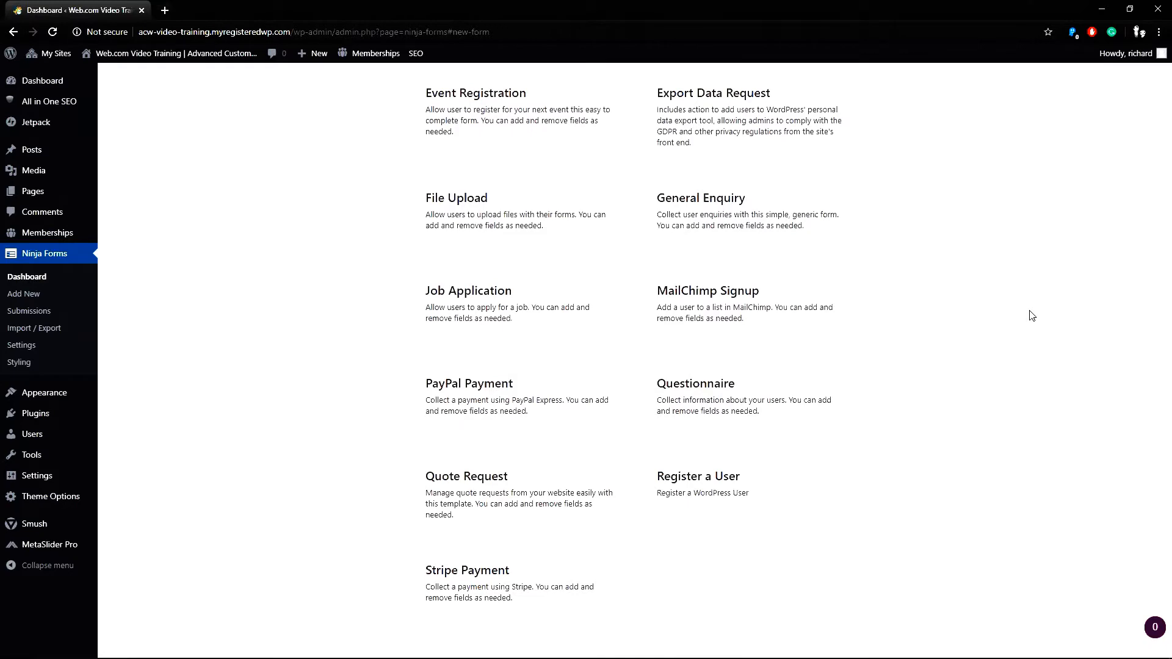
scroll("up", 3)
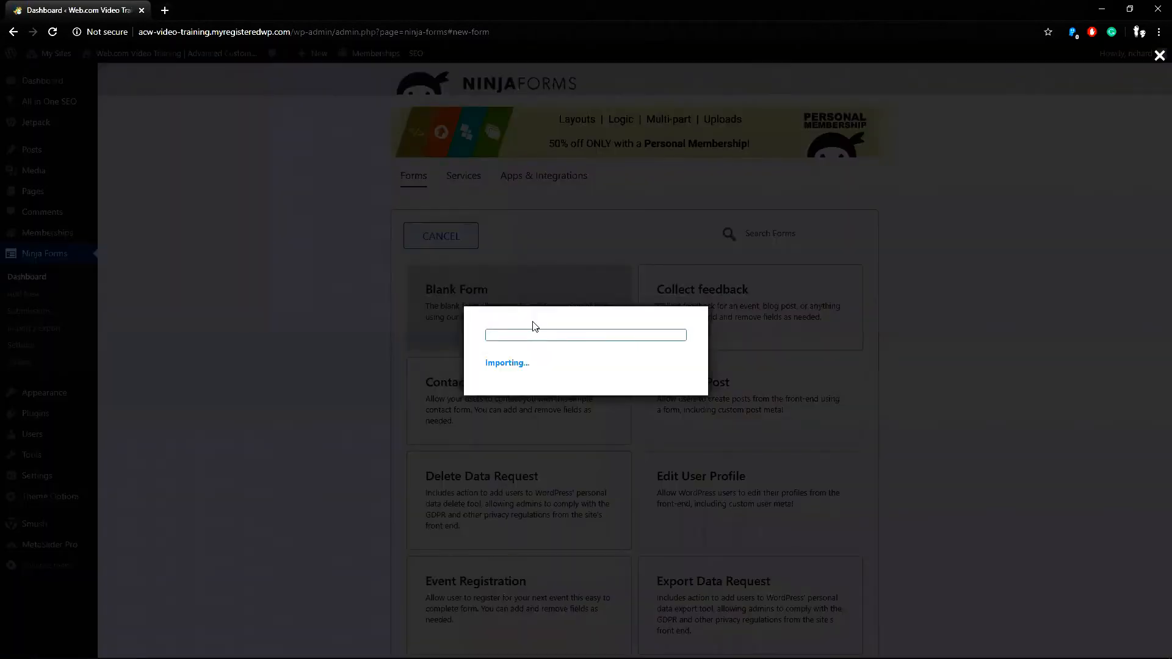
left_click(518, 307)
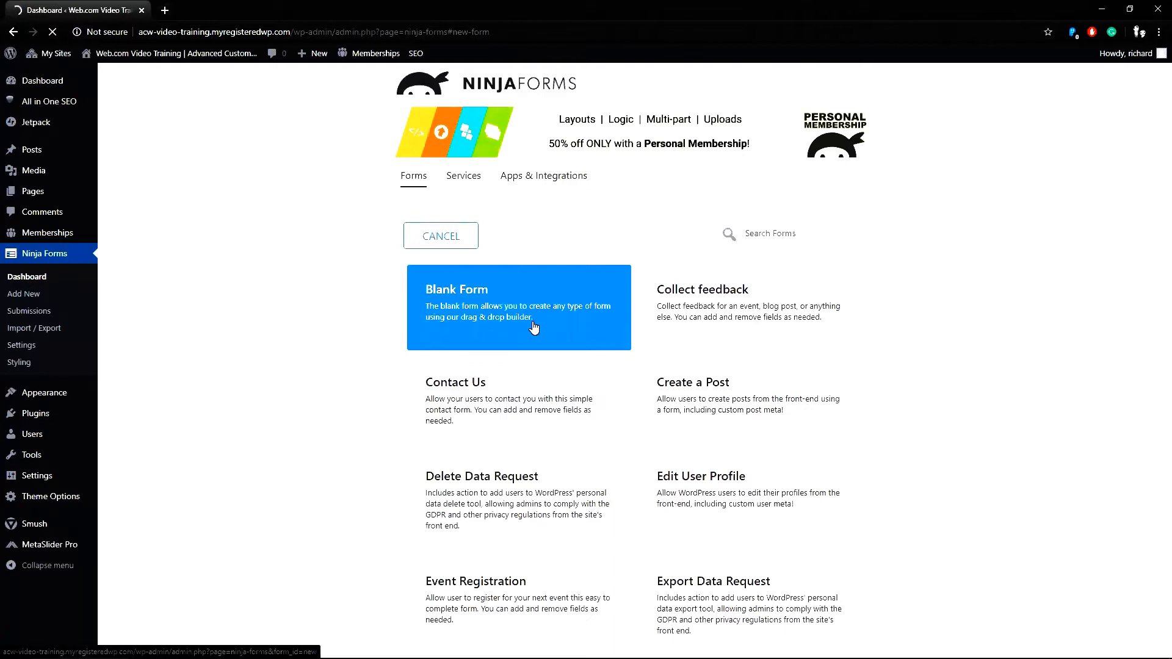
- Add First Name, Last Name, Email, Phone and Paragraph Text fields to the blank form
left_click(533, 327)
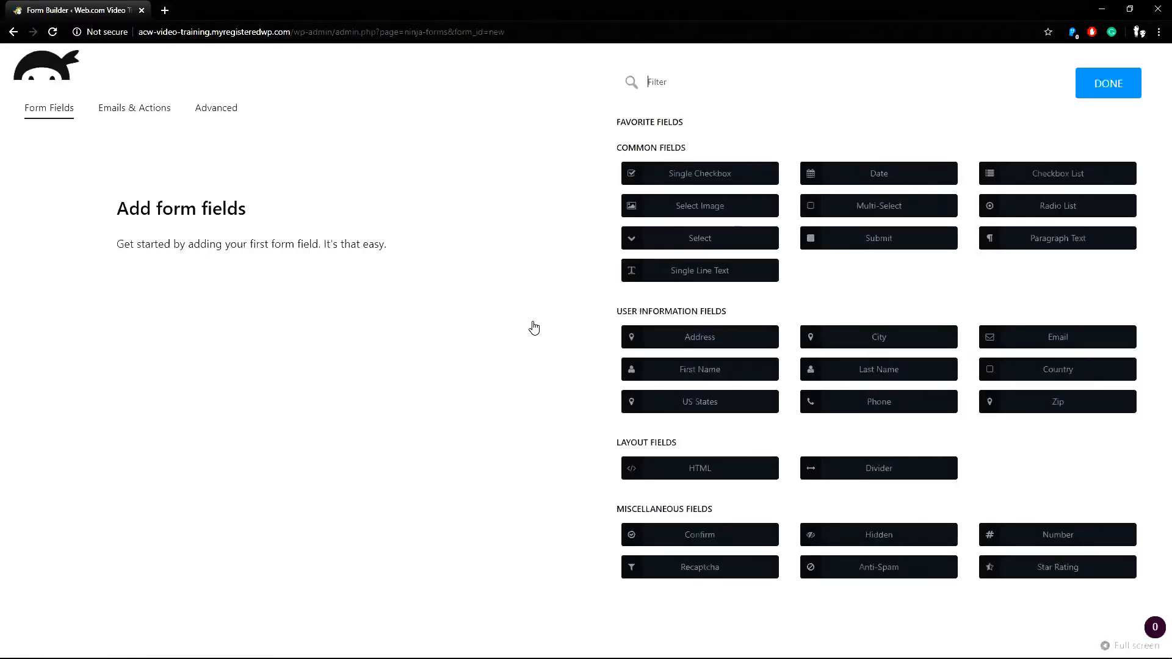
mouse_move(547, 334)
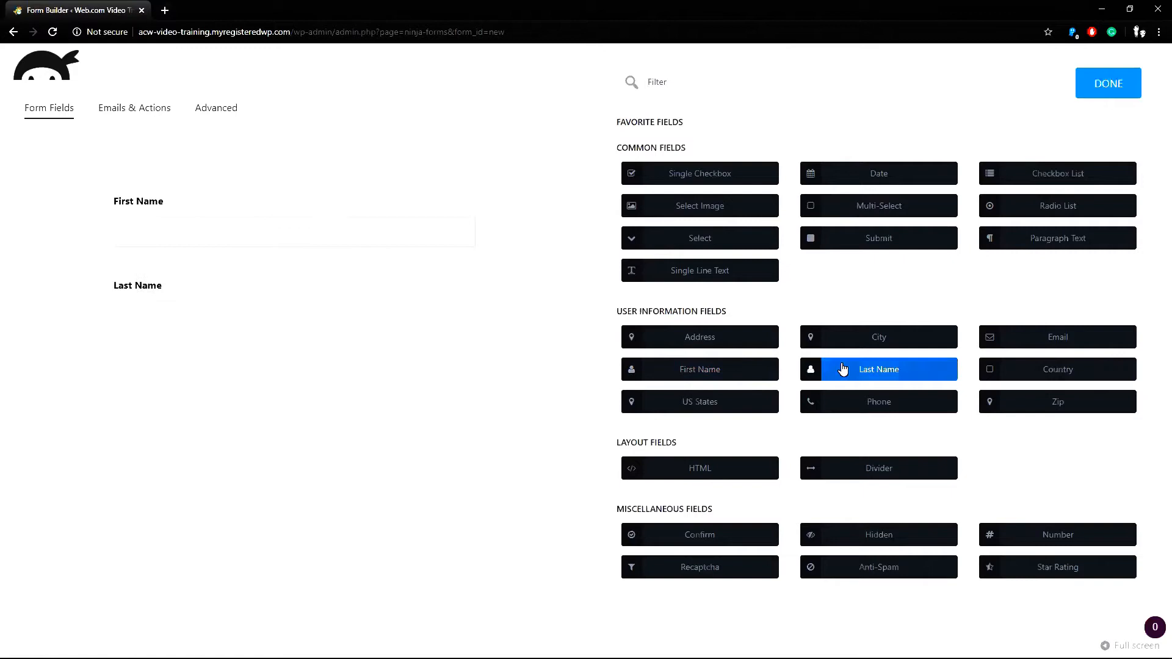
left_click(878, 369)
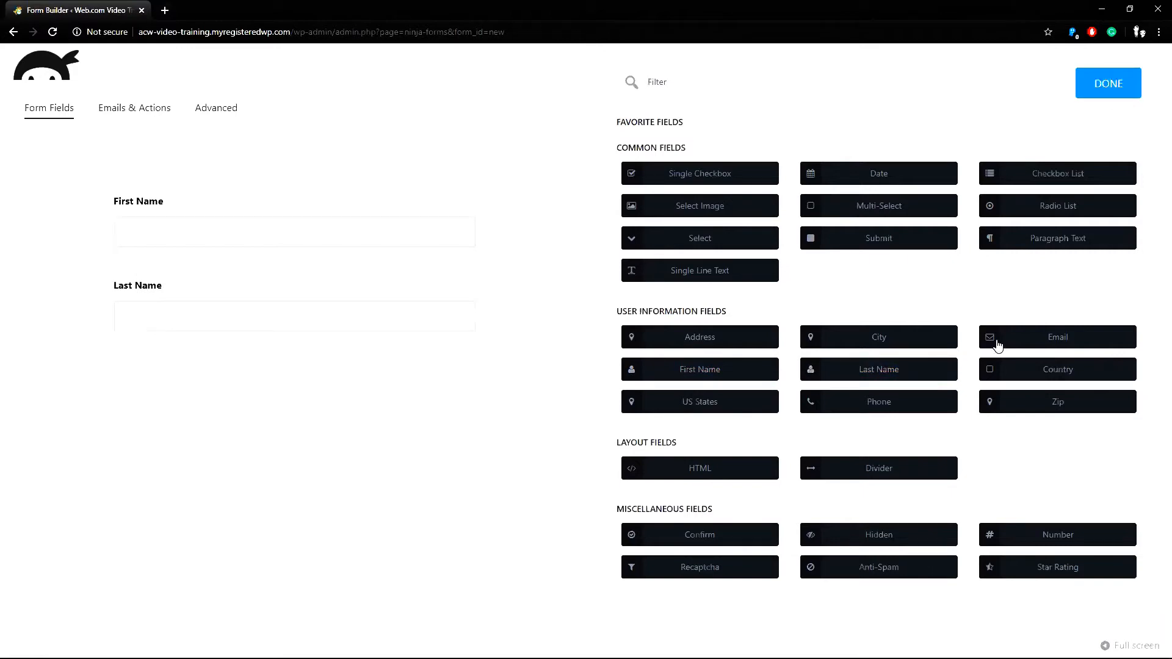
left_click(1057, 337)
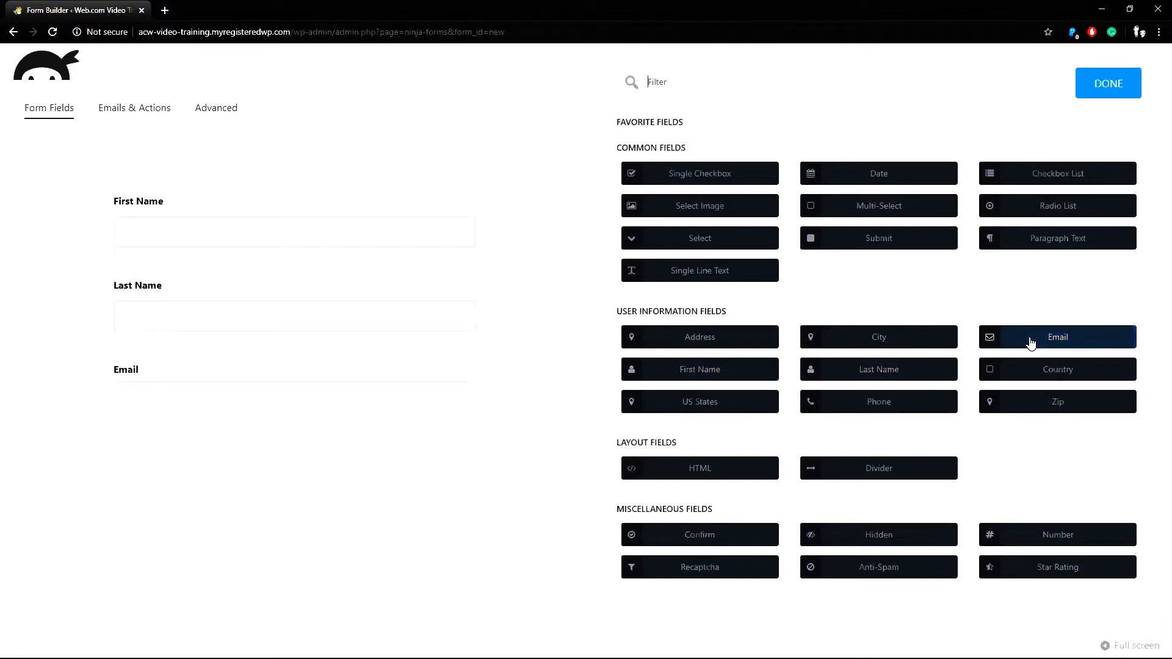
left_click(878, 402)
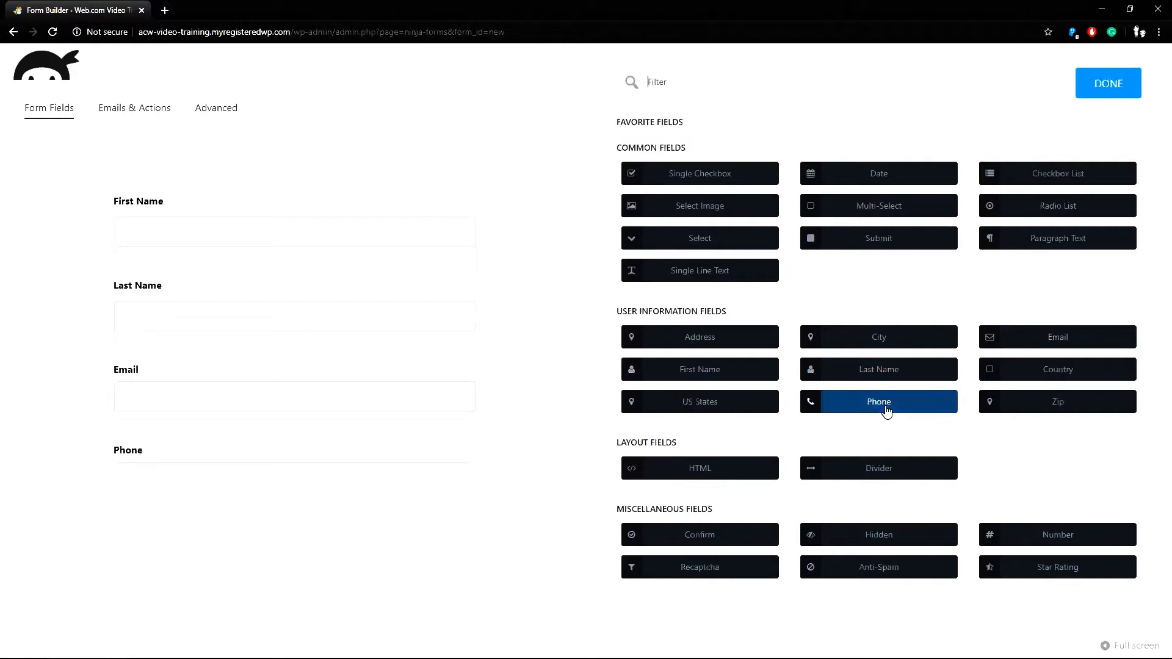
left_click(878, 401)
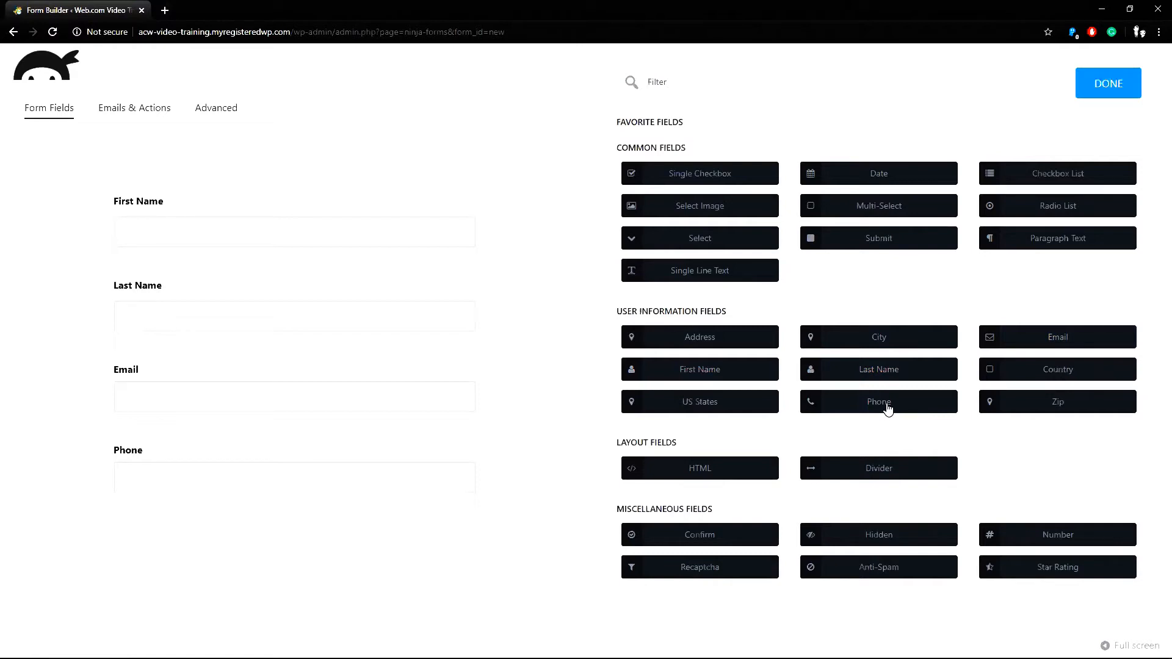
left_click(1057, 238)
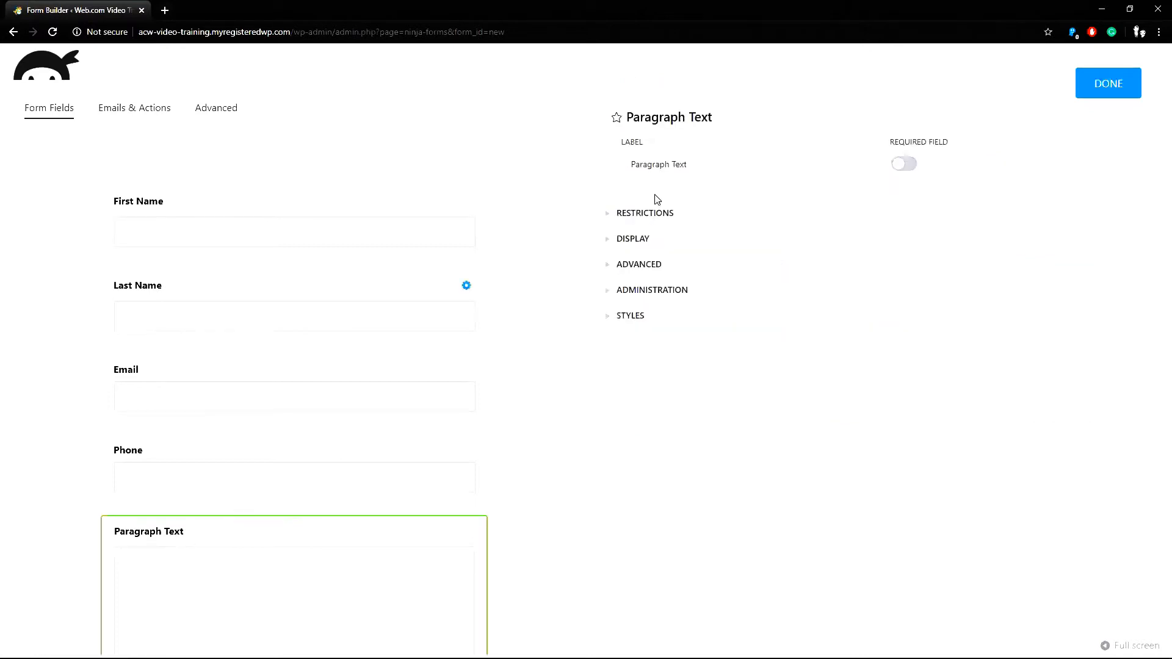
- Relabel the Paragraph Text field as 'Message'
double_click(658, 164)
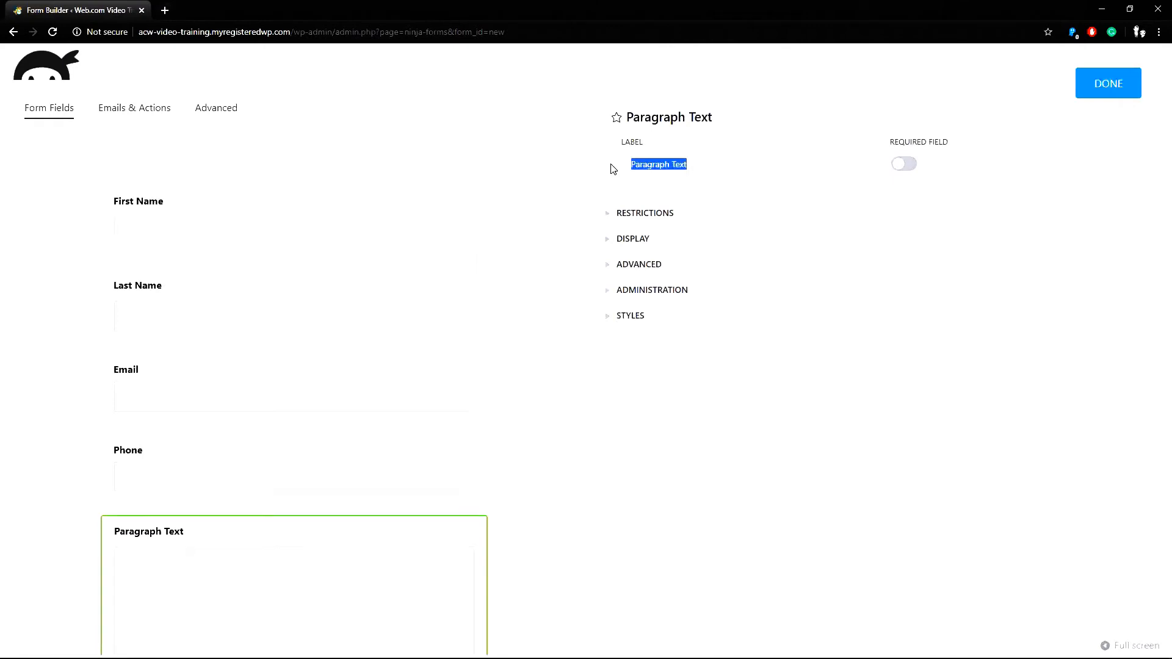
type("Message")
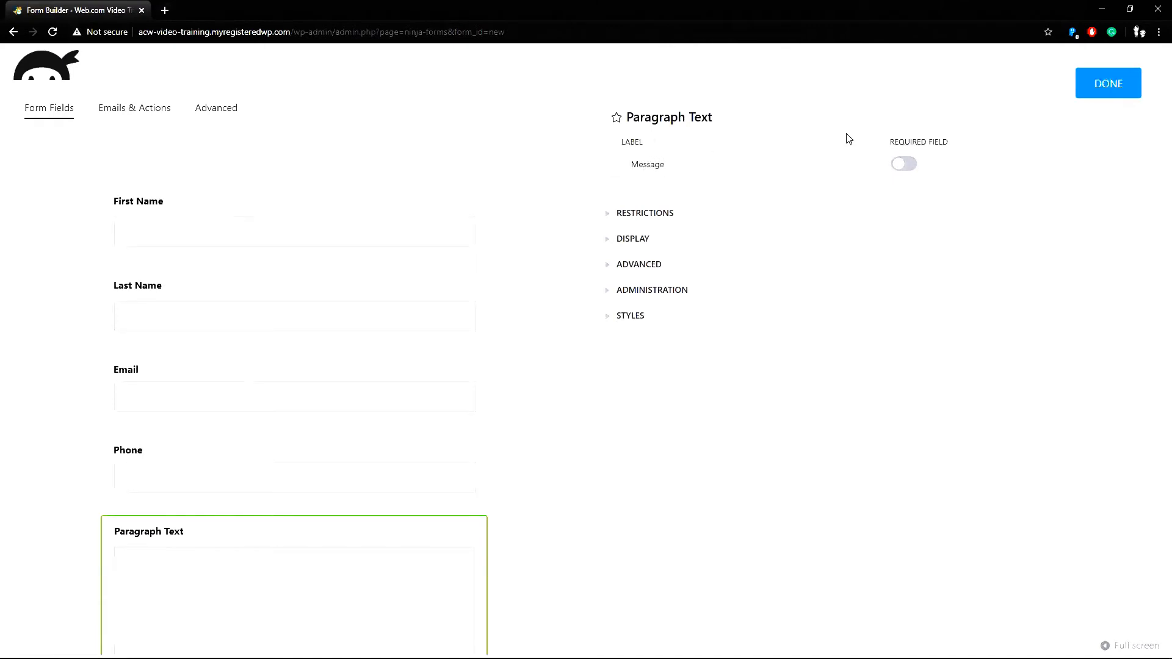
left_click(1107, 83)
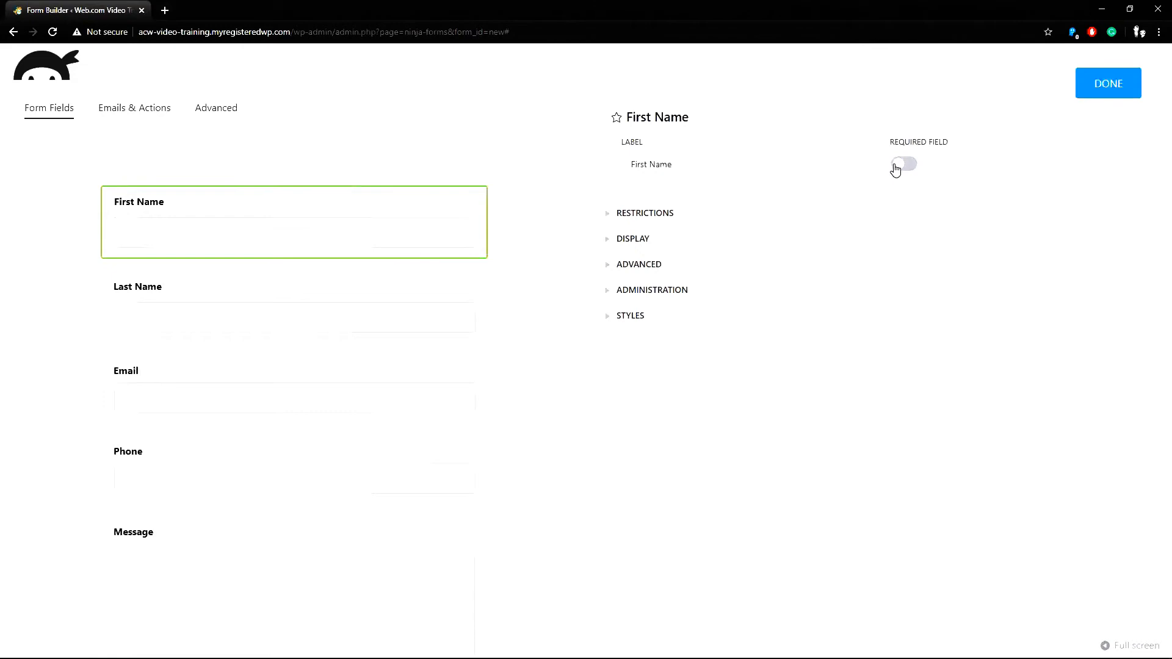
- Turn on Required Field for First Name and close the field settings
left_click(904, 163)
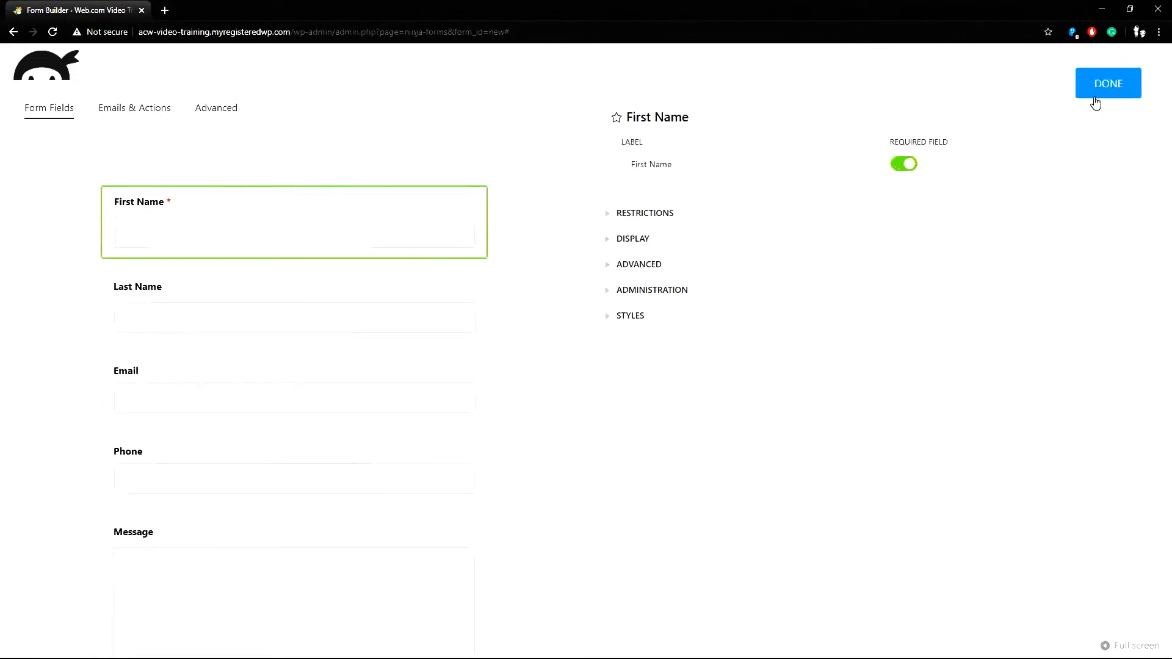
left_click(1108, 83)
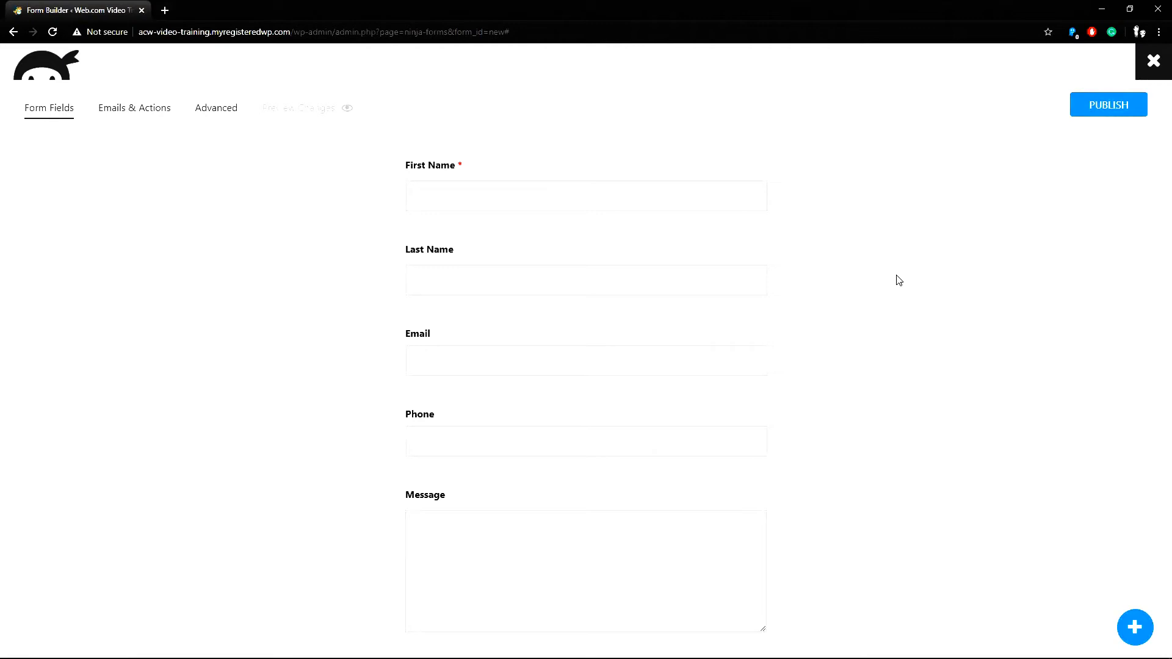
mouse_move(423, 210)
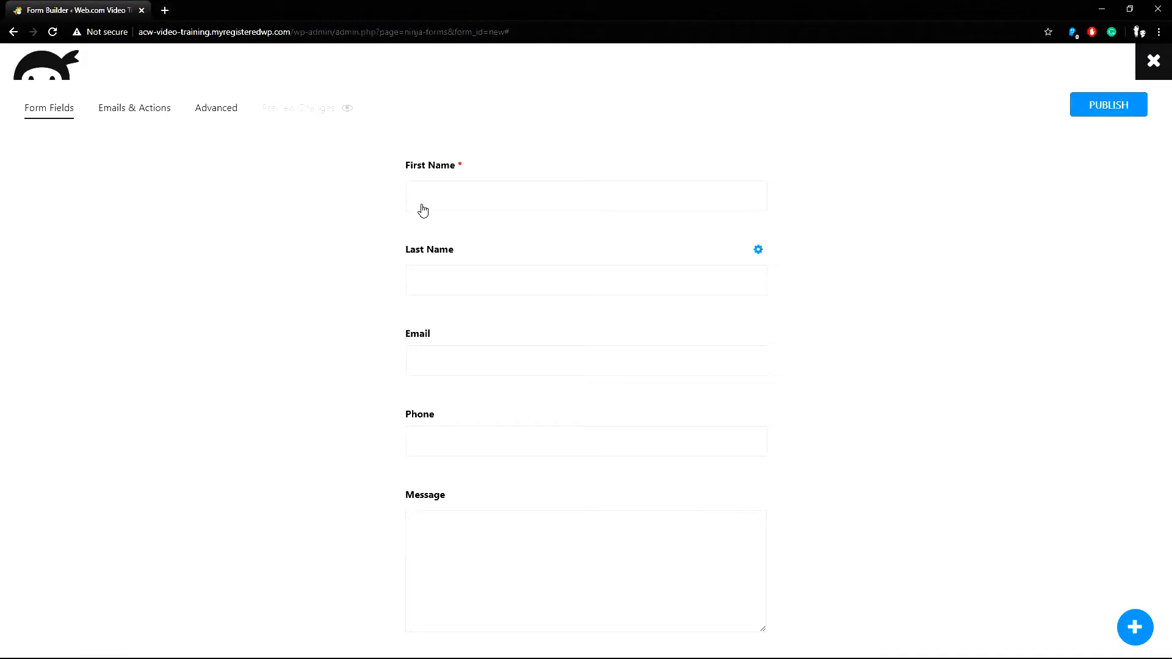
- Show the Emails & Actions list: Success Message, Admin Email, Store Submission
left_click(134, 108)
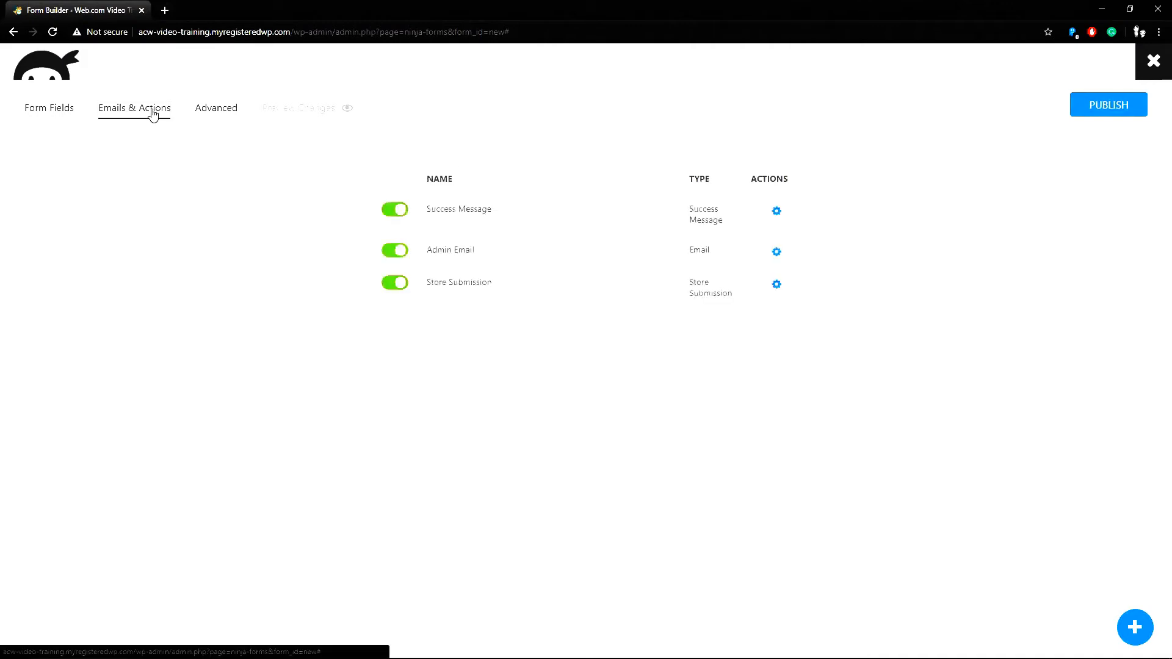
mouse_move(589, 233)
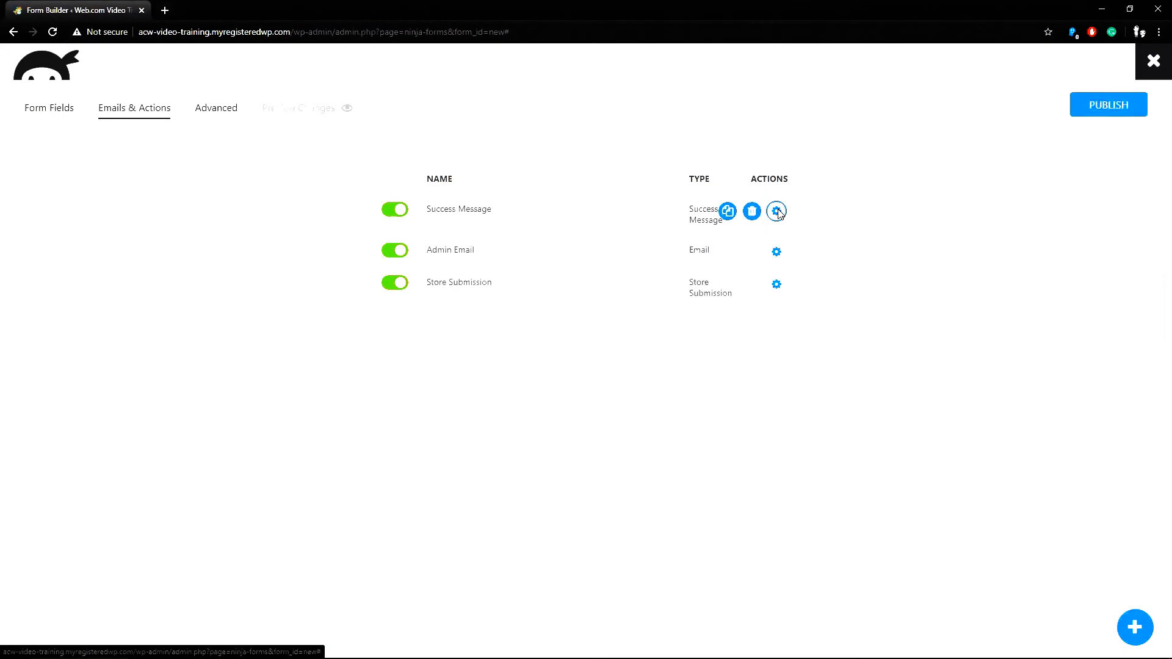
left_click(776, 211)
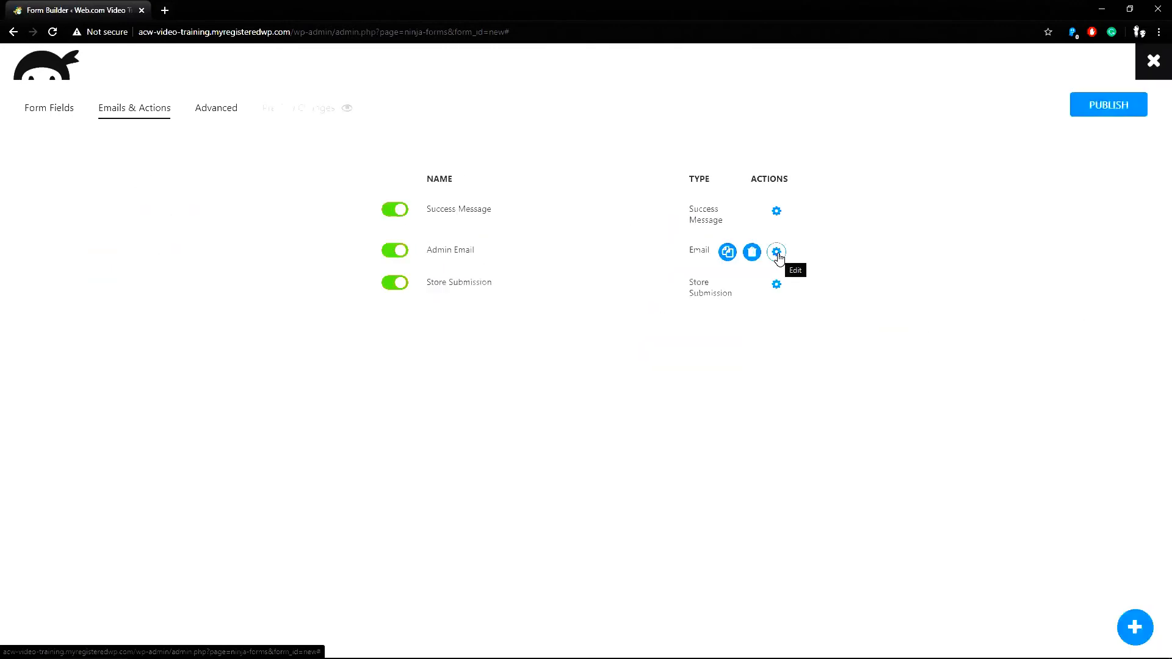
left_click(775, 252)
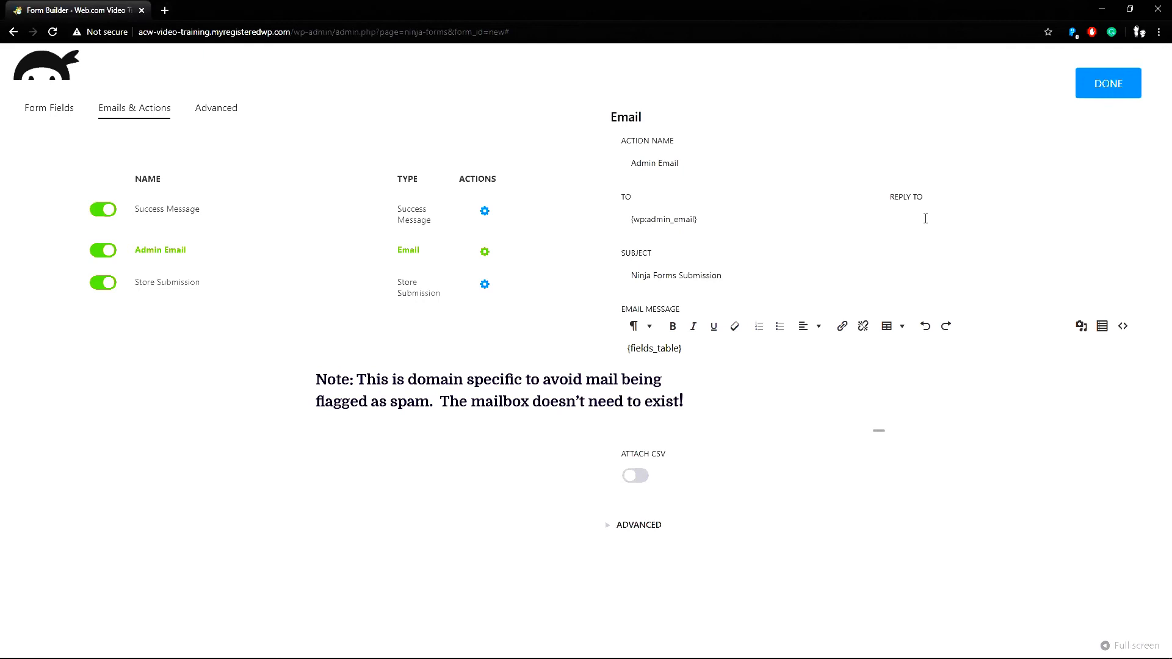
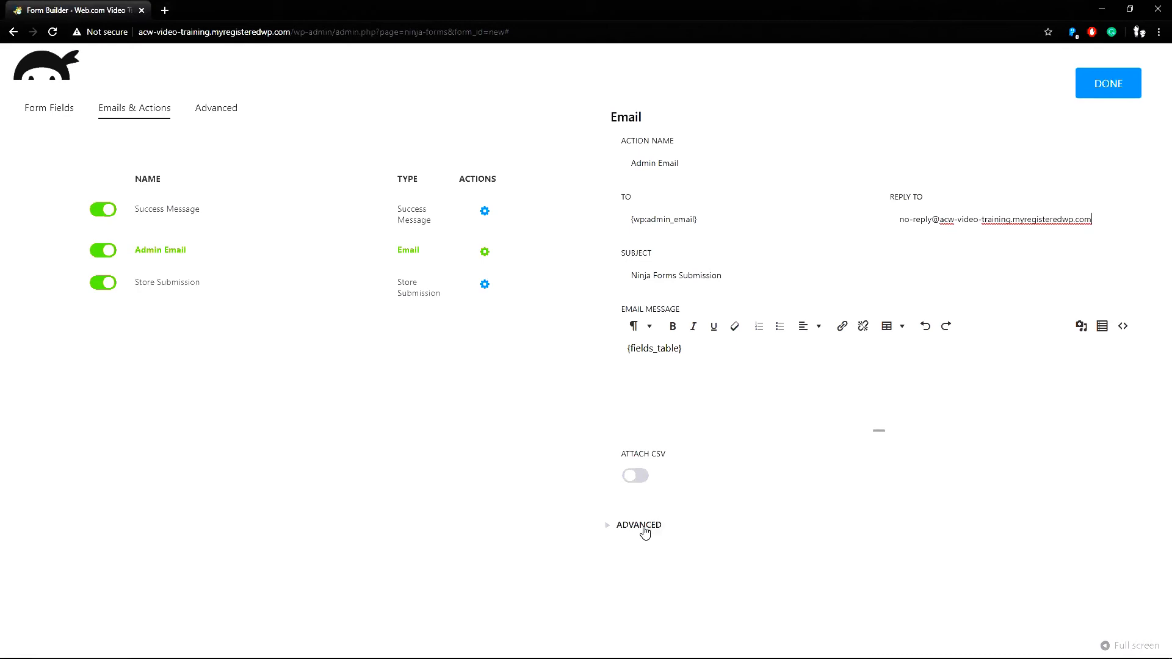
- Set Admin Email's From Name 'ACW Video Training' and a no-reply From Address
left_click(638, 525)
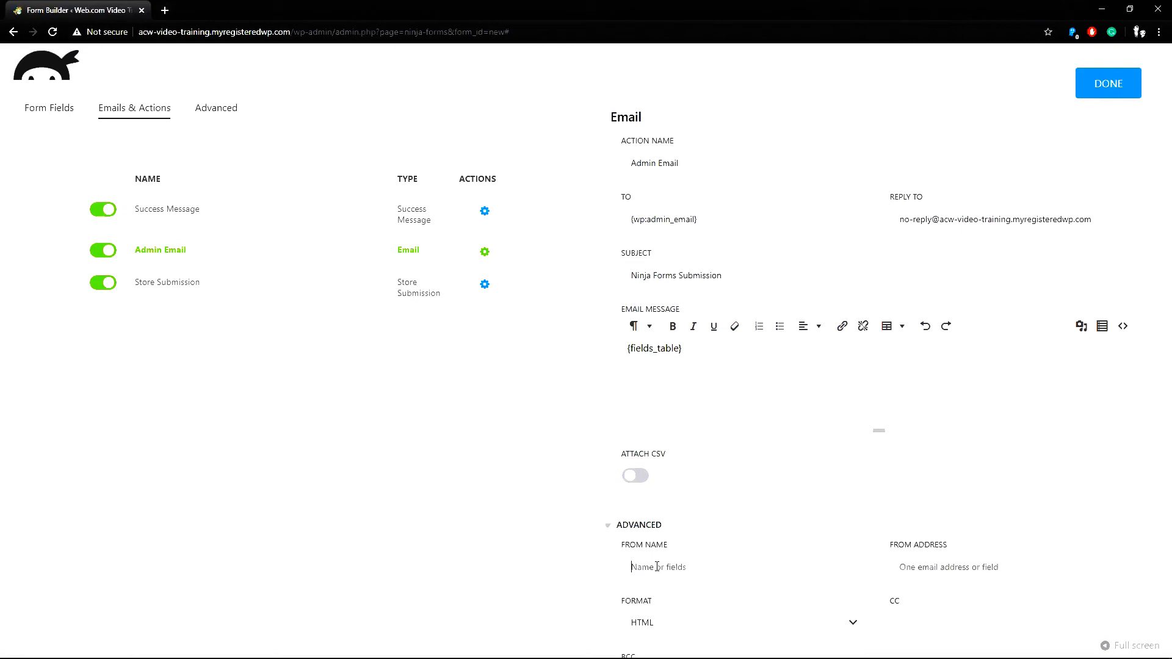
type("ACW")
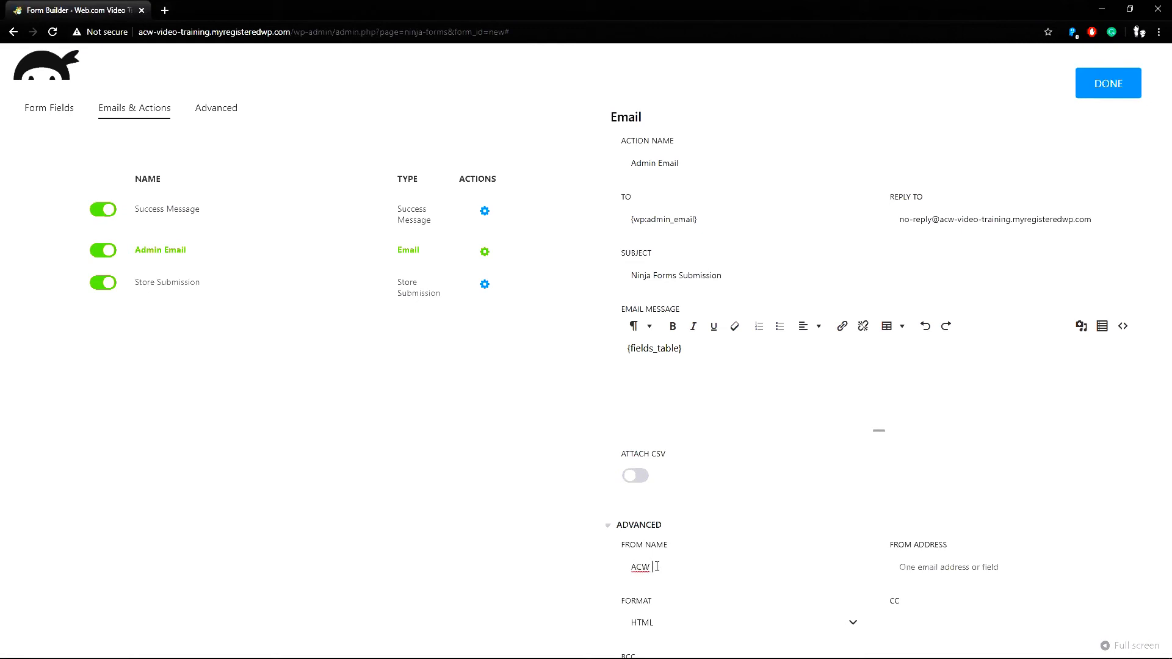
type("Video Training")
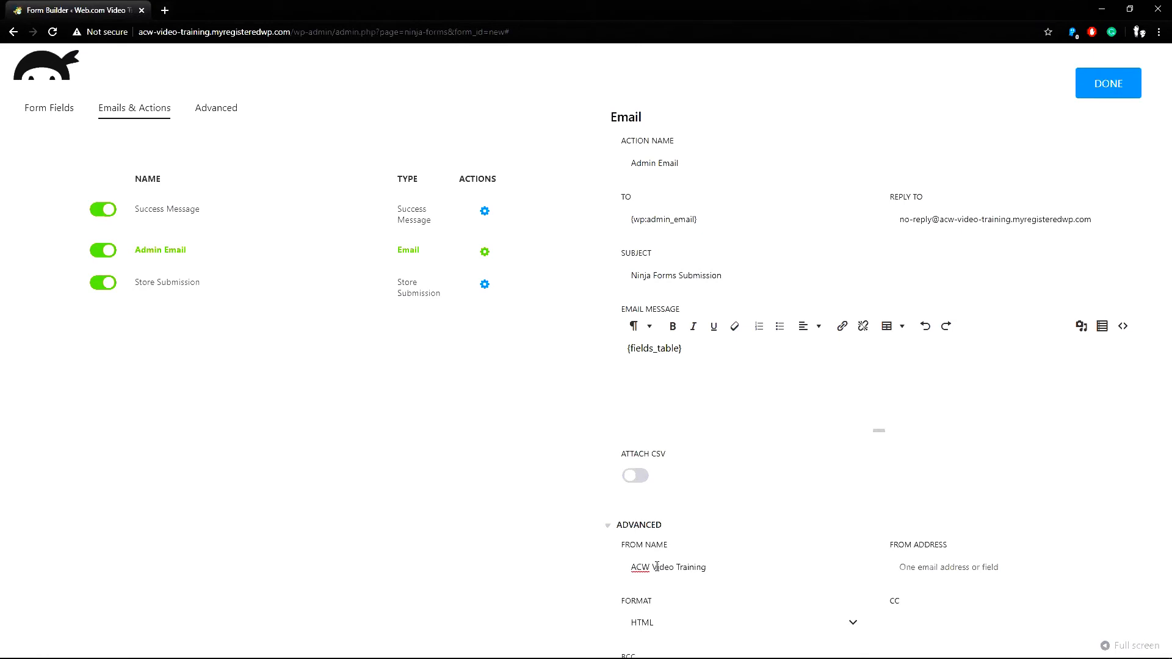
mouse_move(922, 568)
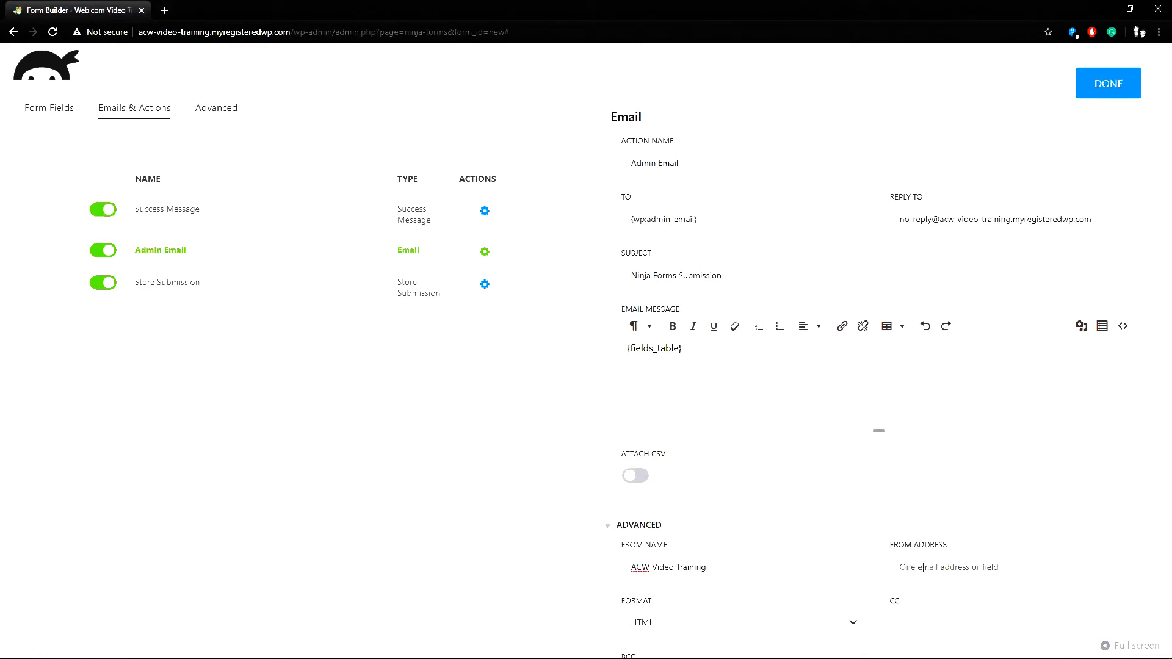
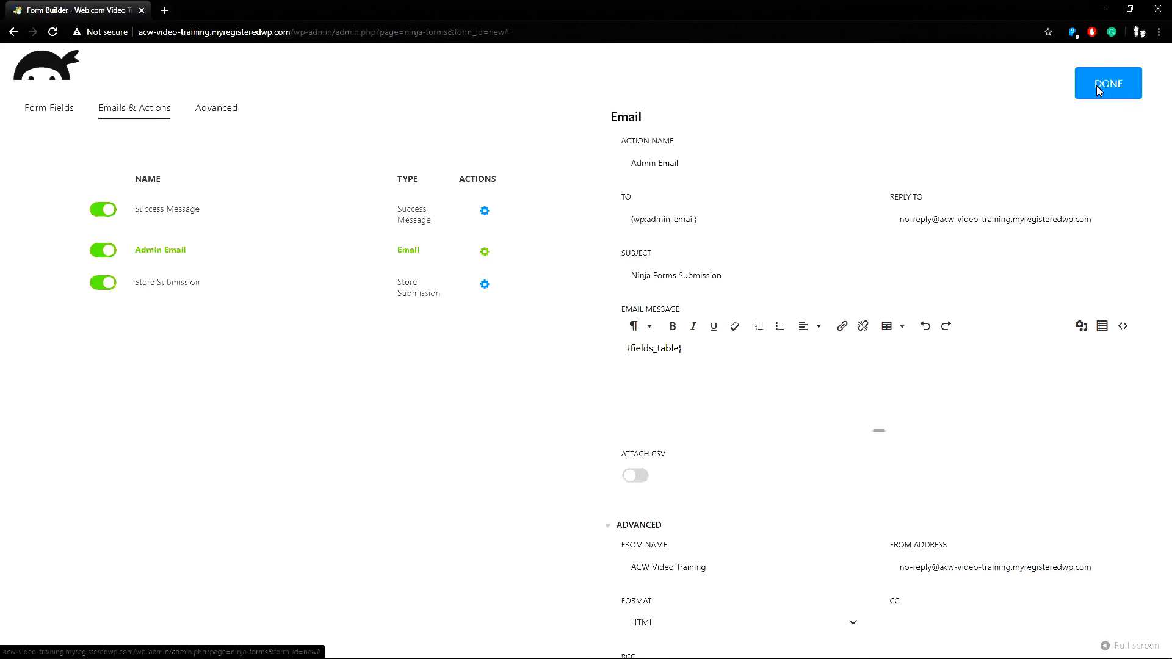
left_click(1107, 83)
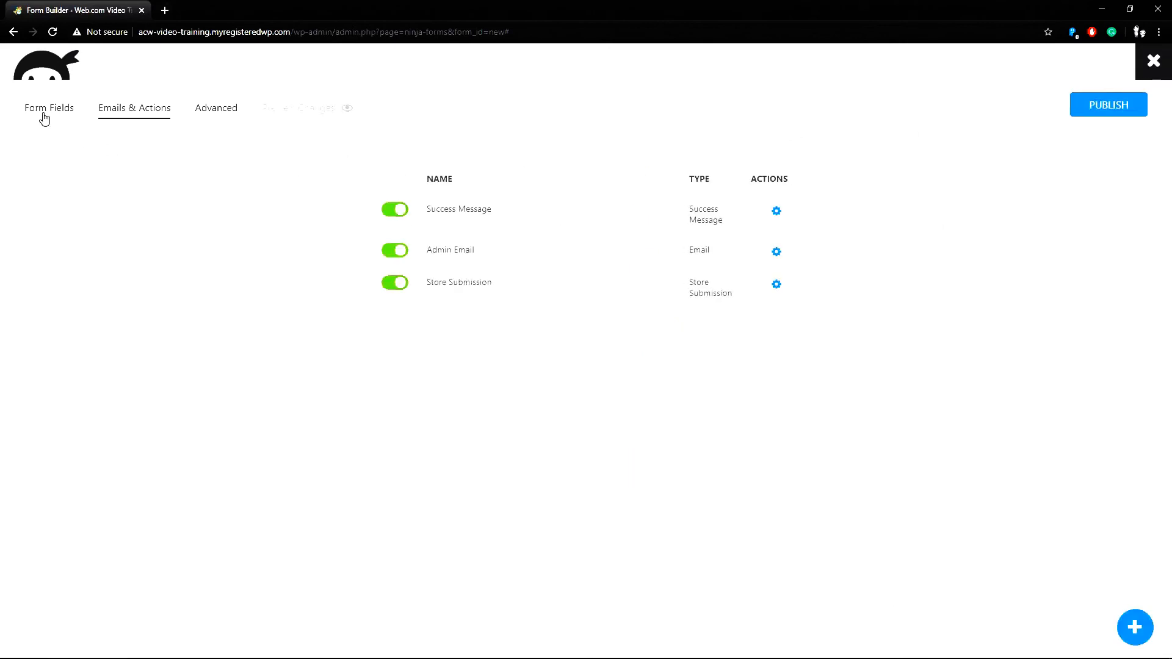
- Add Recaptcha and Submit fields below Message from the field list
left_click(49, 108)
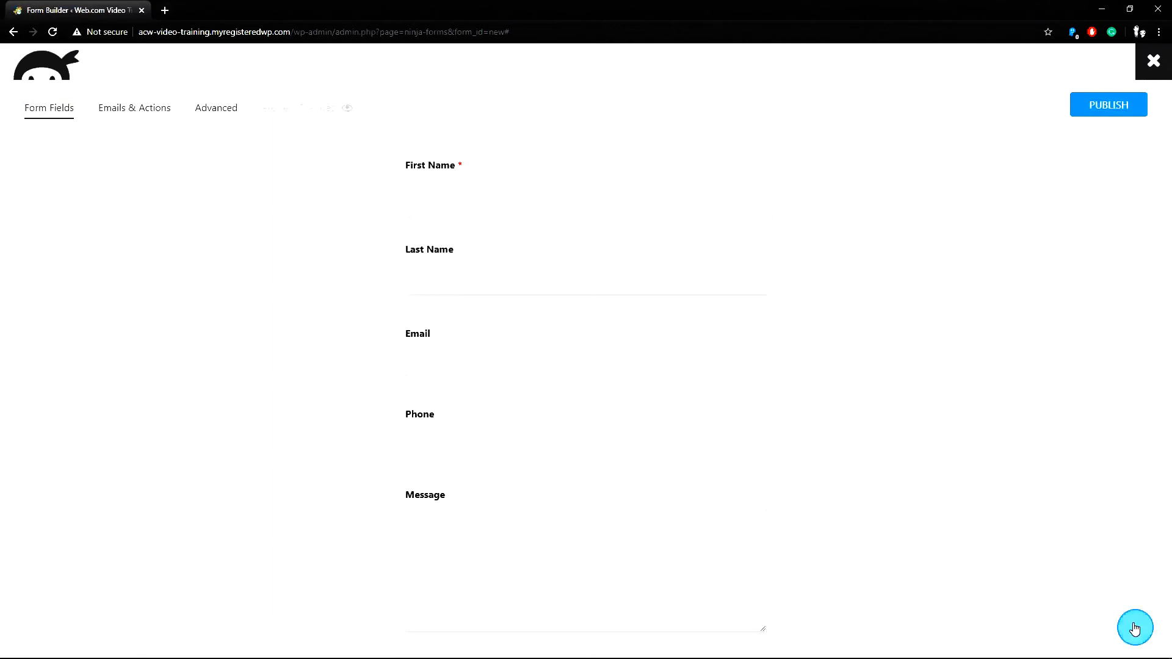
left_click(1134, 628)
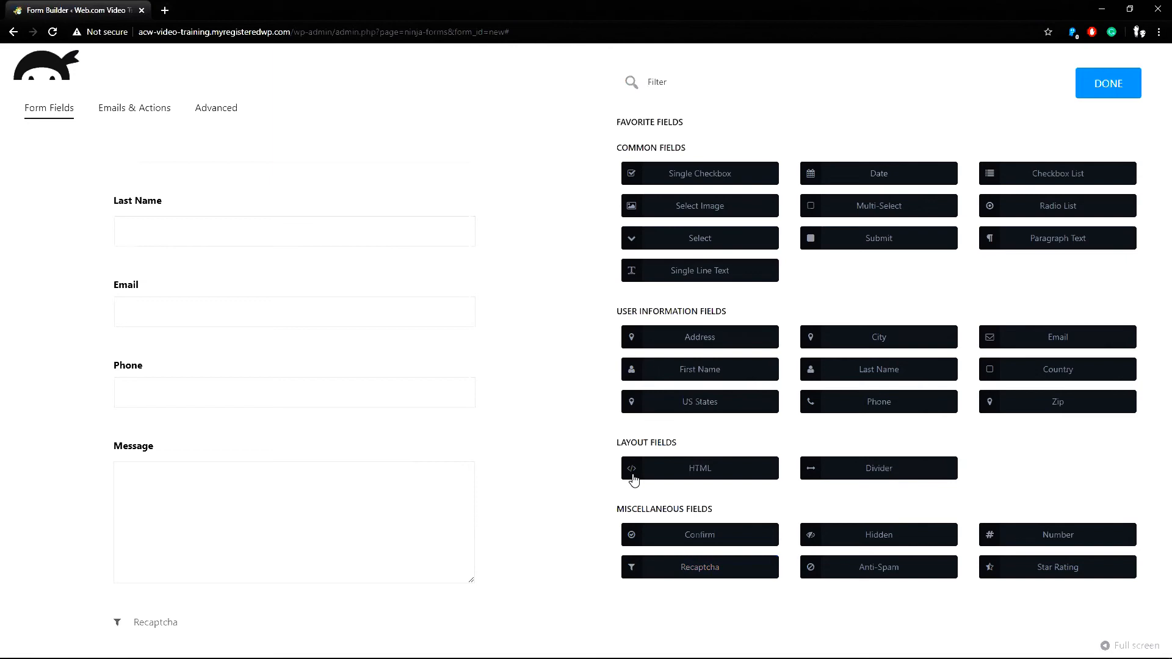
mouse_move(818, 241)
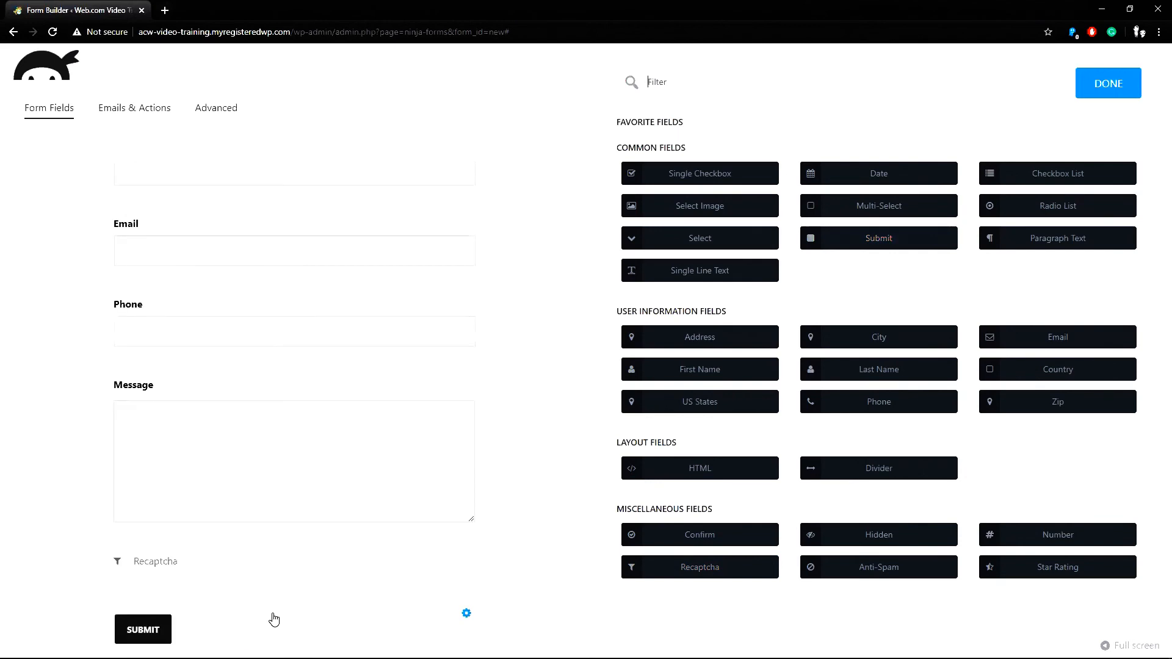
mouse_move(1067, 73)
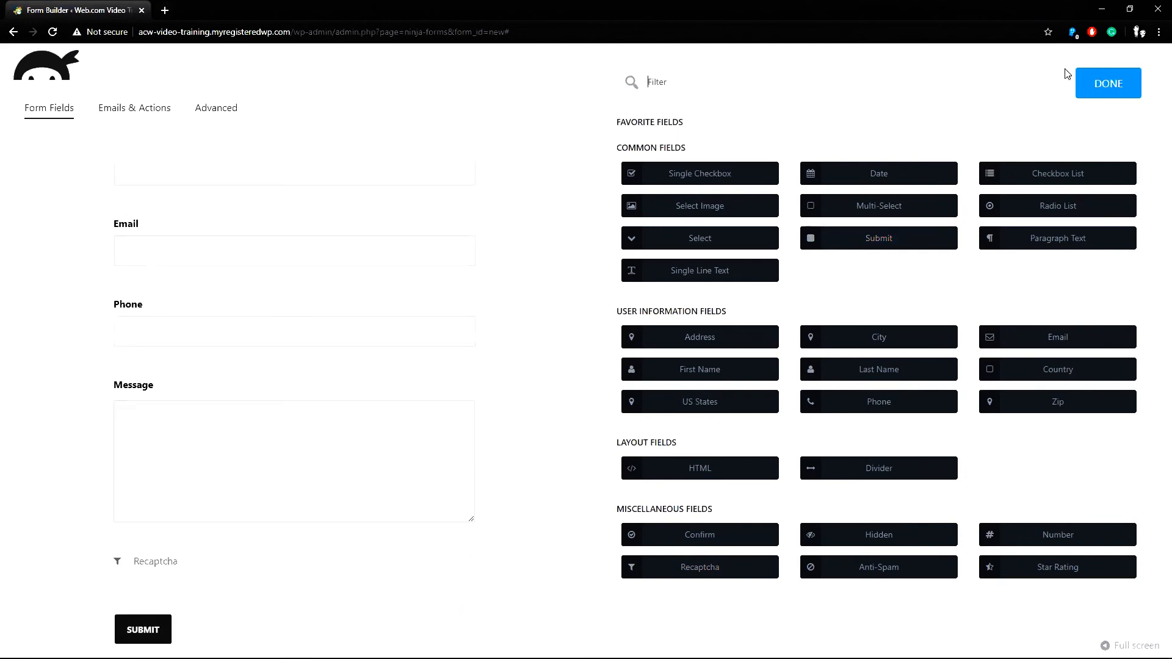
left_click(1108, 83)
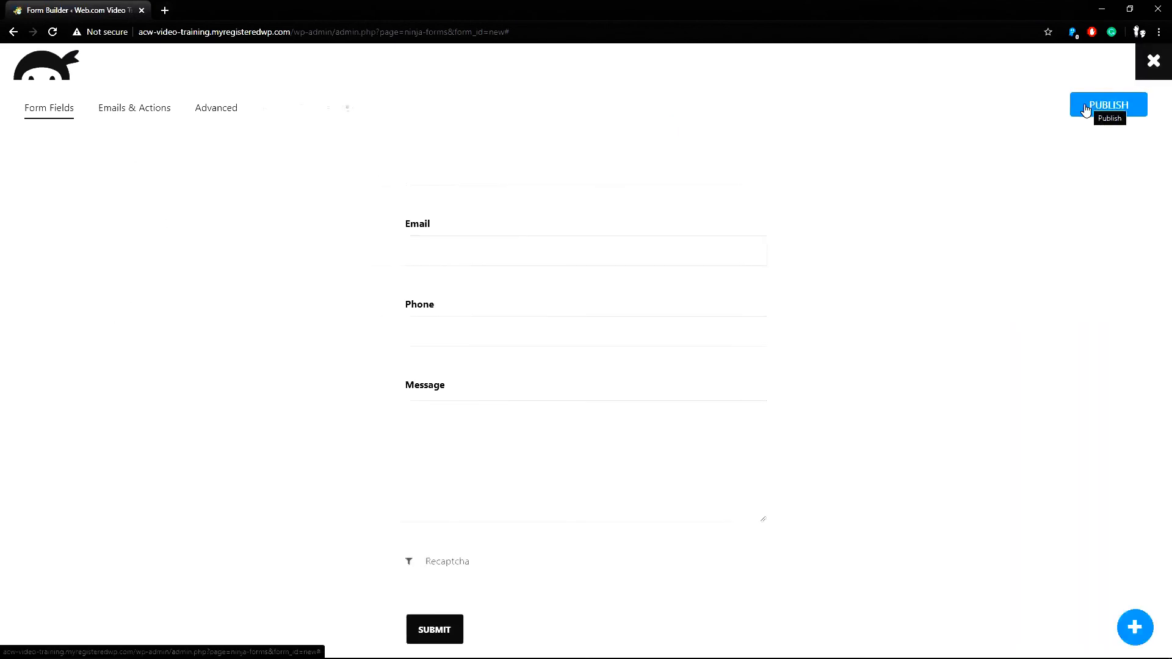
- Publish the finished form under the title 'Contact Us'
left_click(1108, 104)
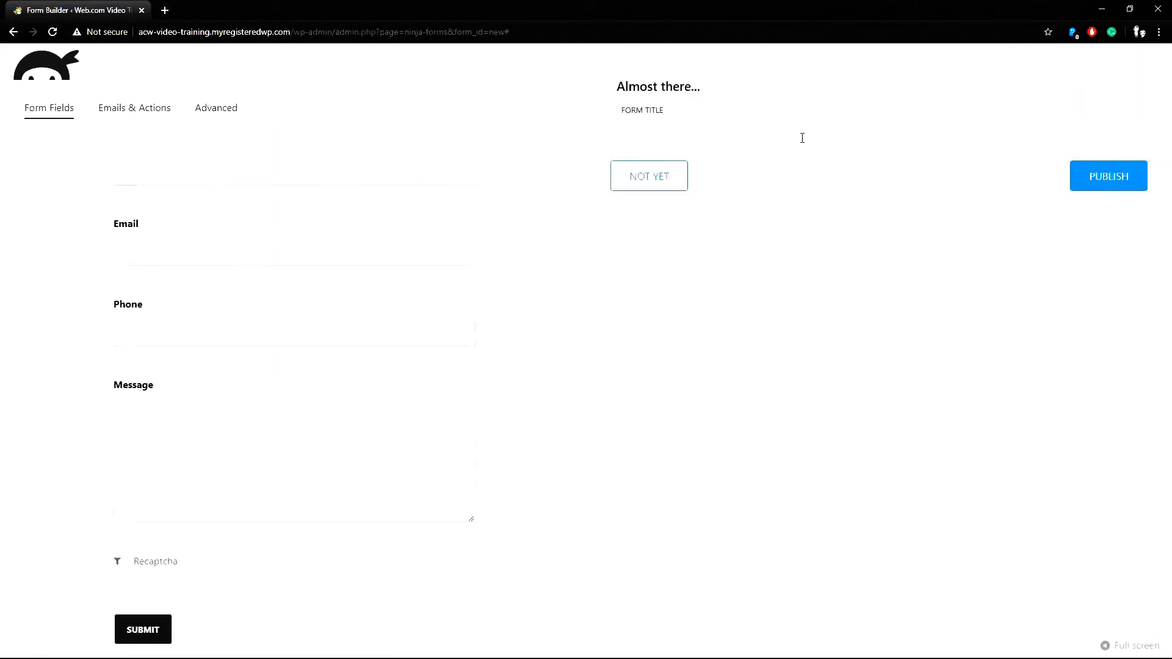
type("Contact")
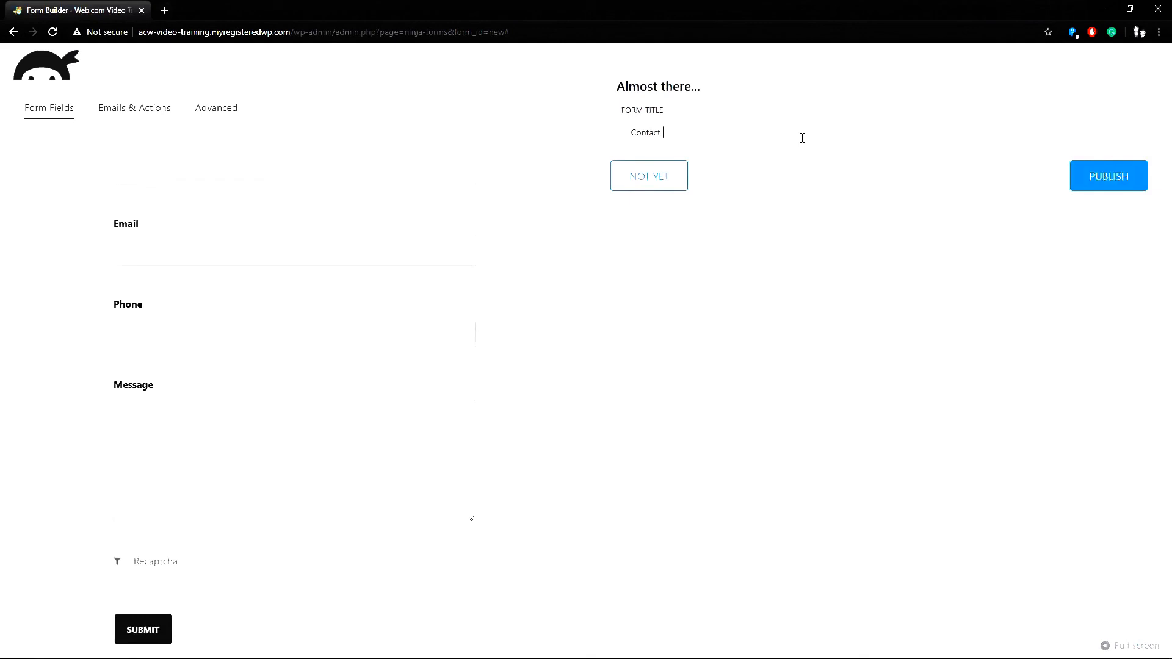
type("Us")
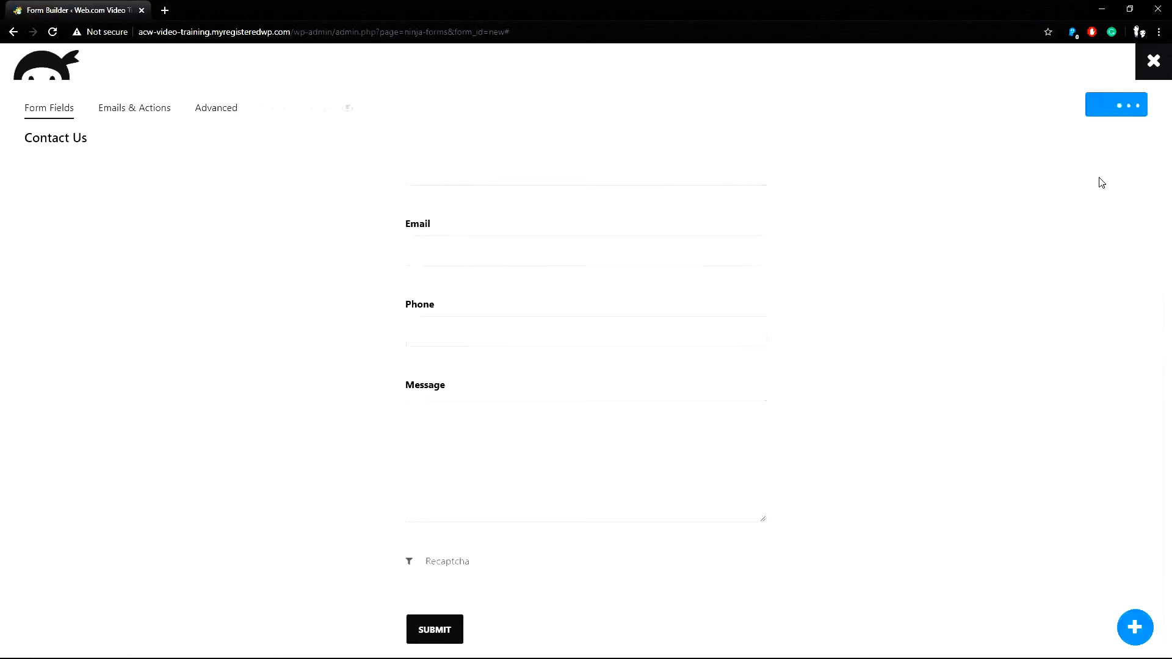
left_click(1116, 105)
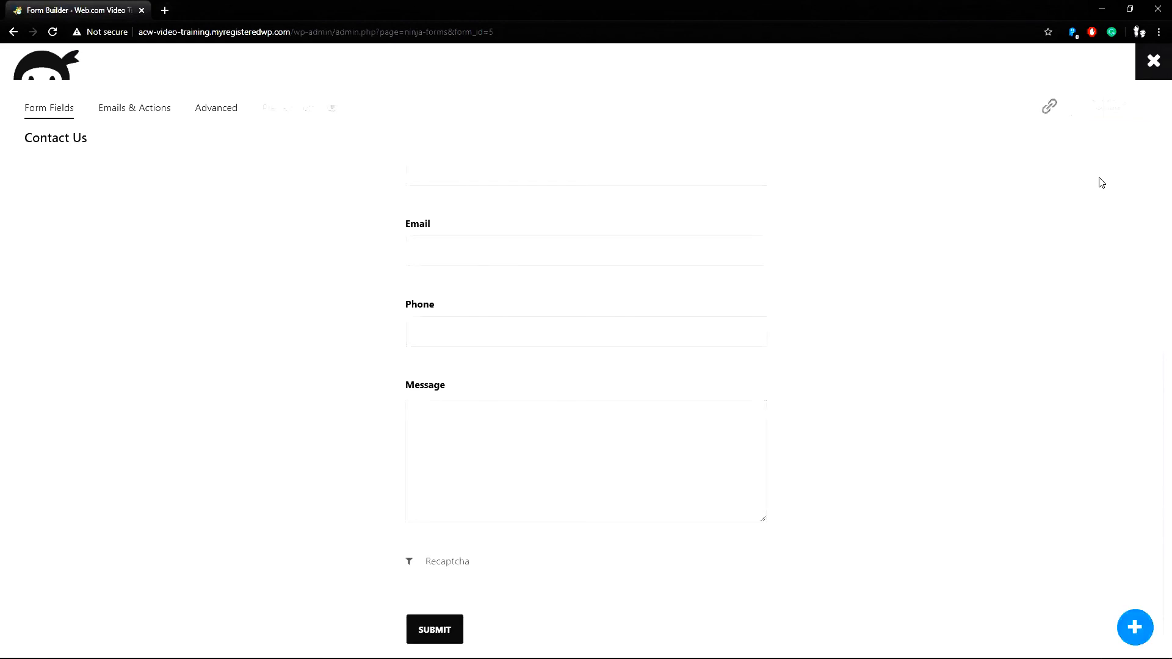
mouse_move(1153, 61)
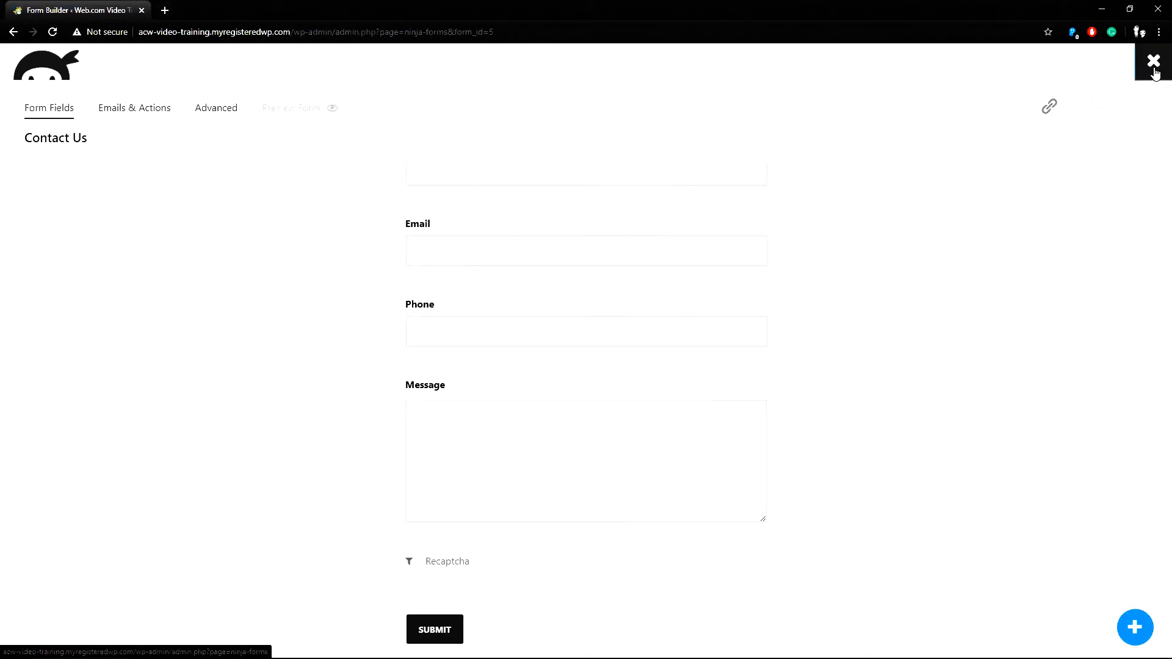
- Exit the builder to the forms list and select the new form's shortcode id (id=5)
left_click(1153, 61)
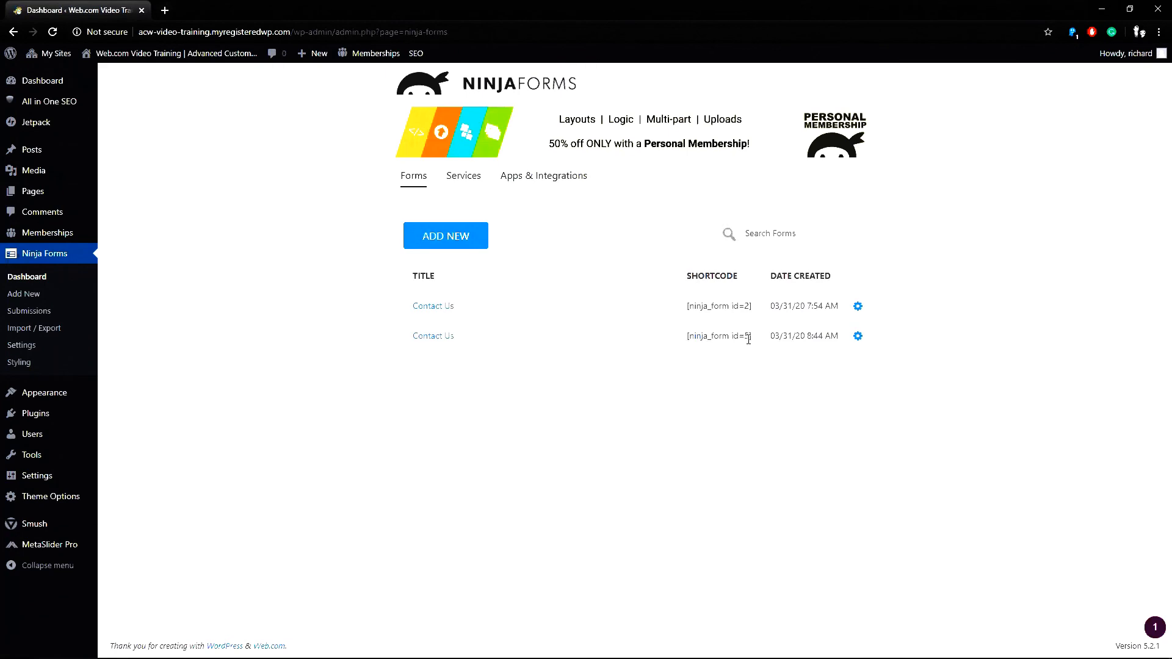
double_click(746, 336)
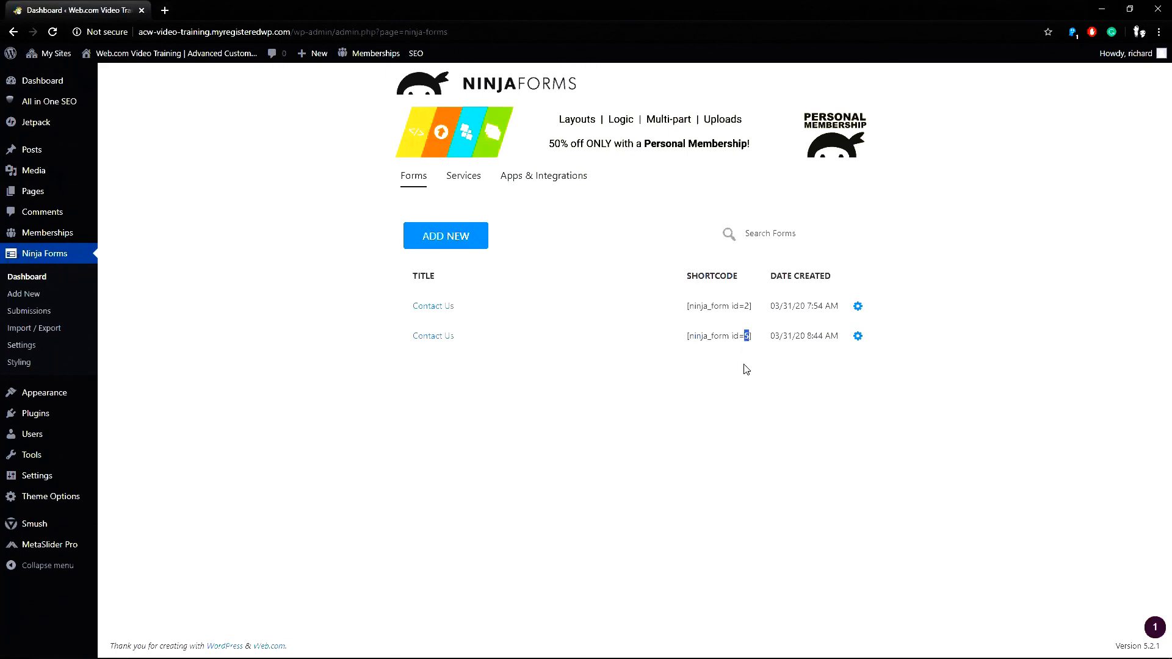